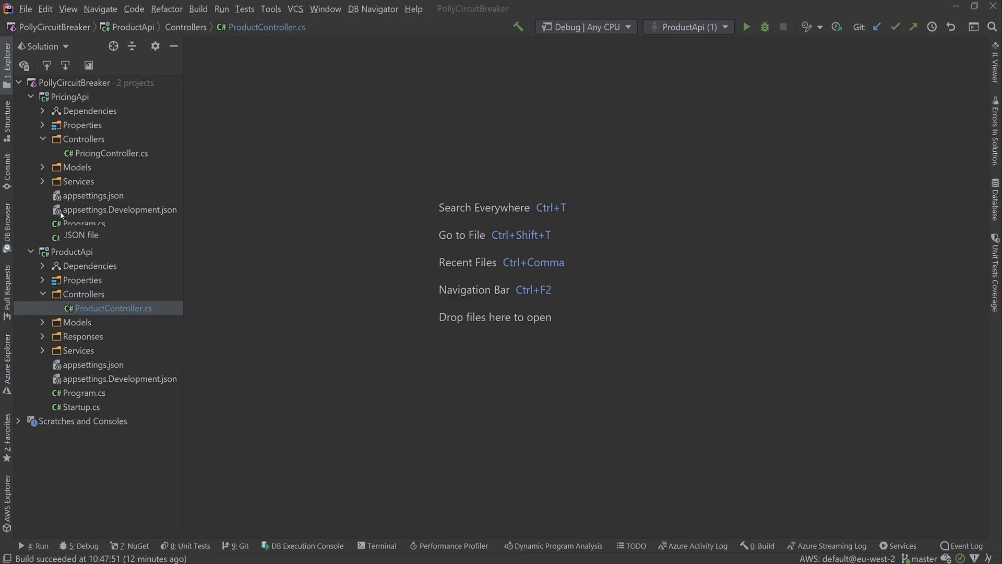
Step: Open PricingApi's PricingDetails model and highlight its Price and CurrencyCode properties
left_click(69, 97)
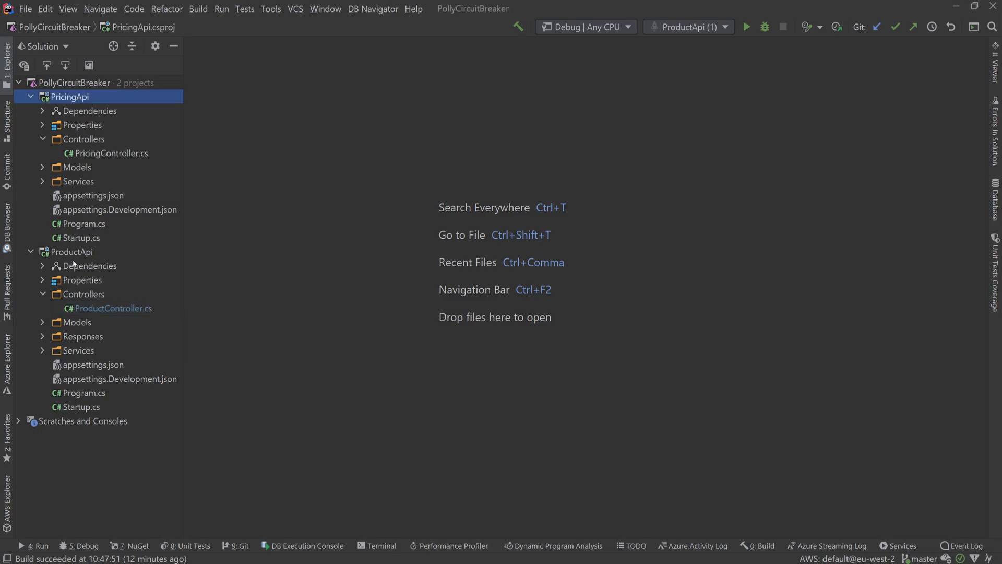
left_click(71, 251)
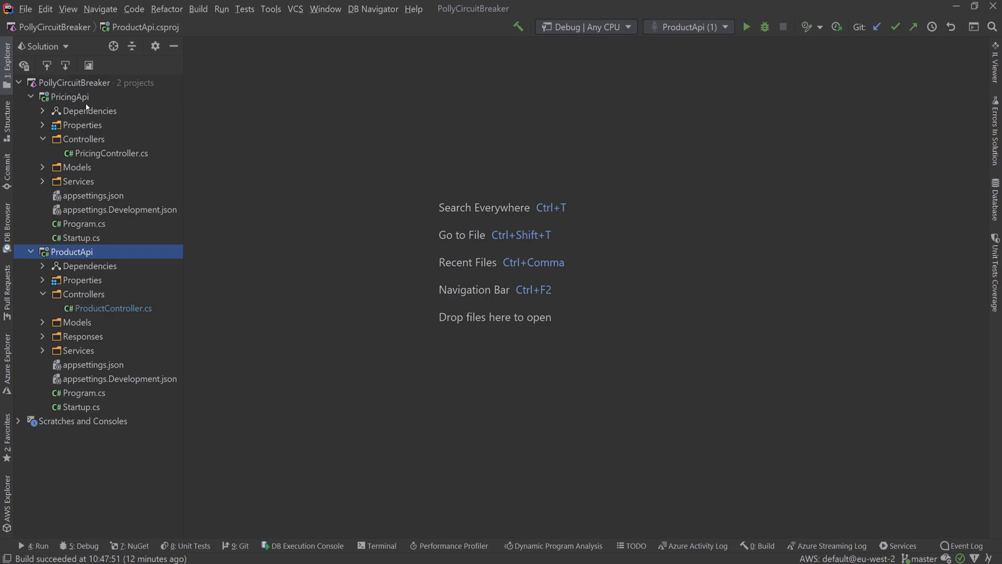
left_click(69, 97)
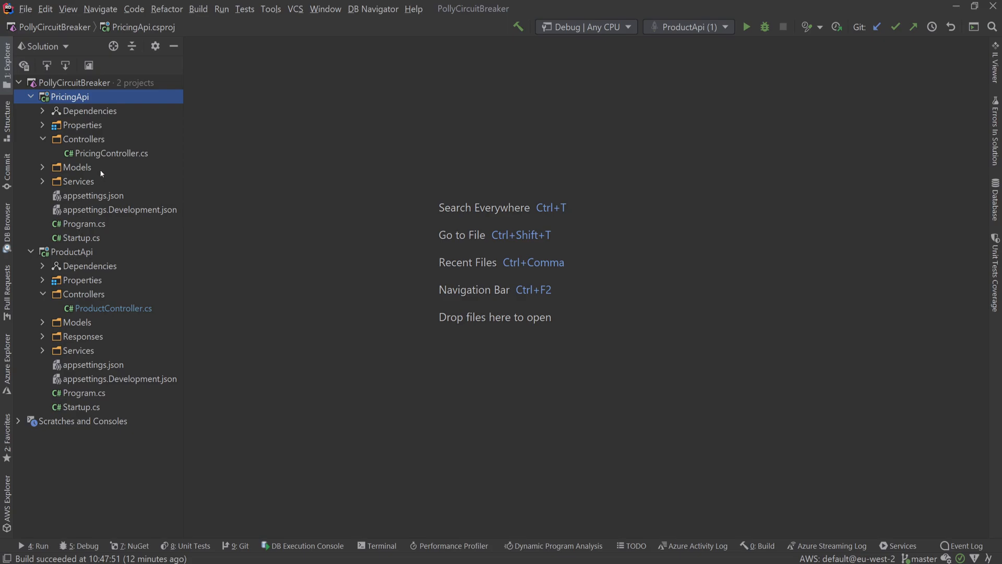
double_click(111, 153)
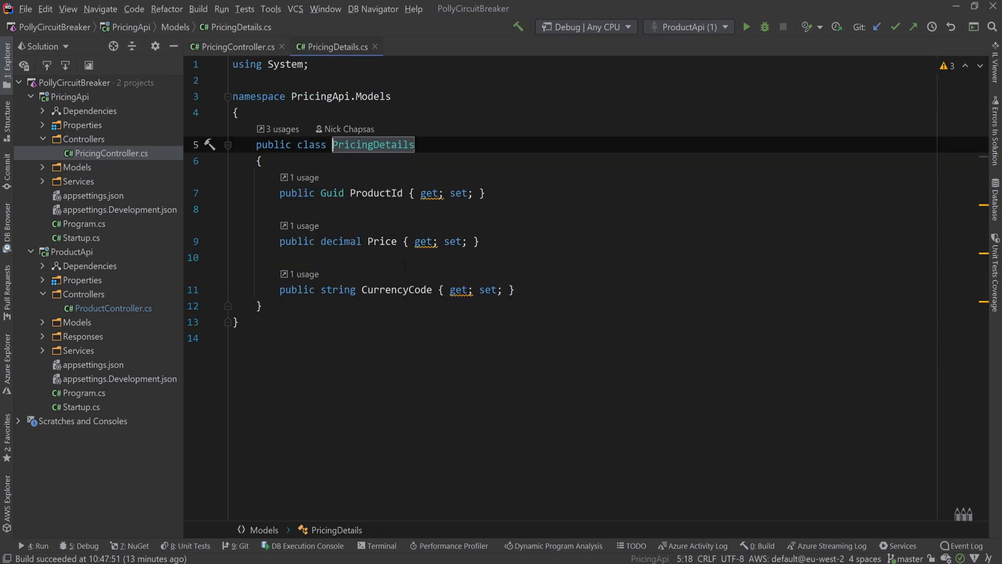
double_click(382, 241)
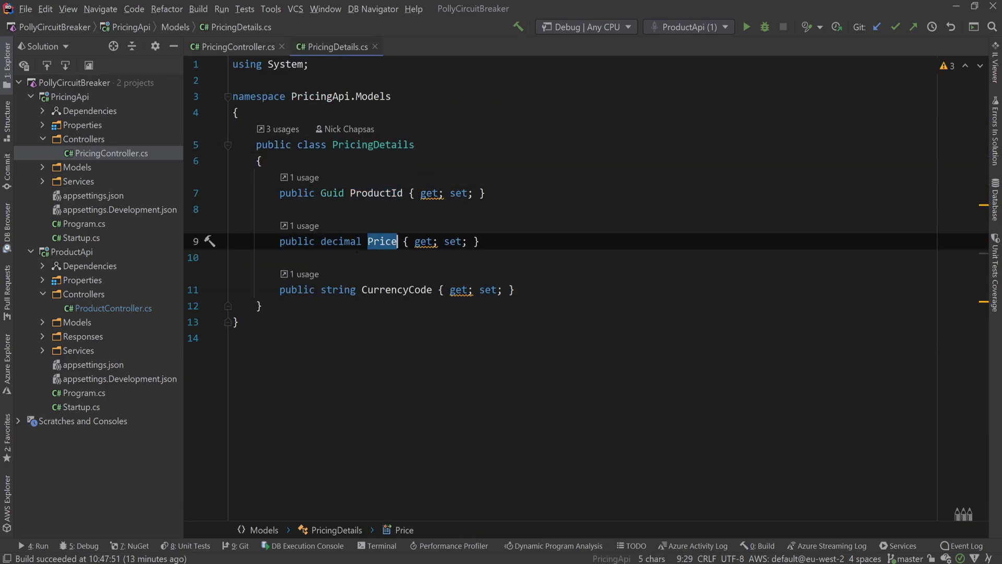
double_click(397, 290)
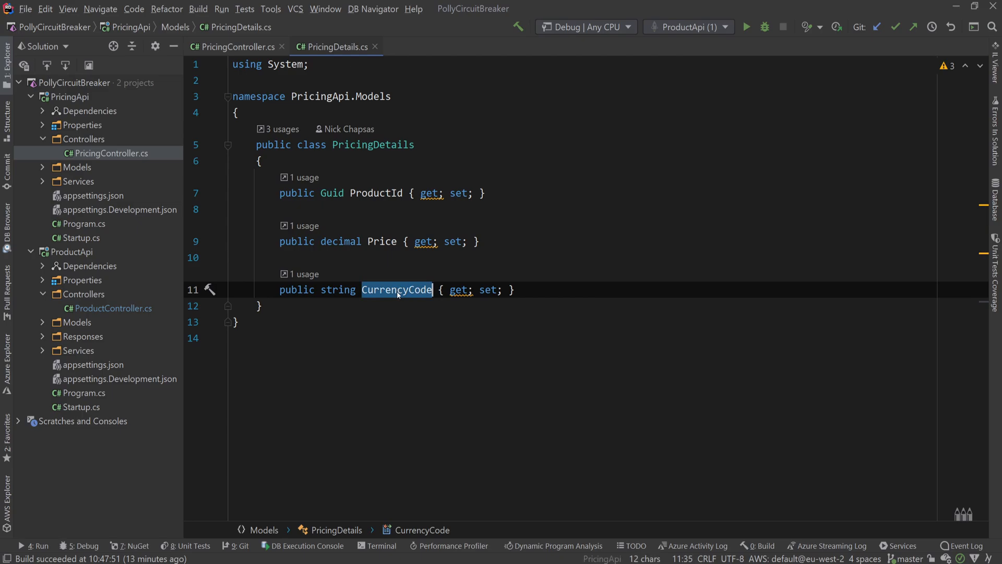
left_click(237, 47)
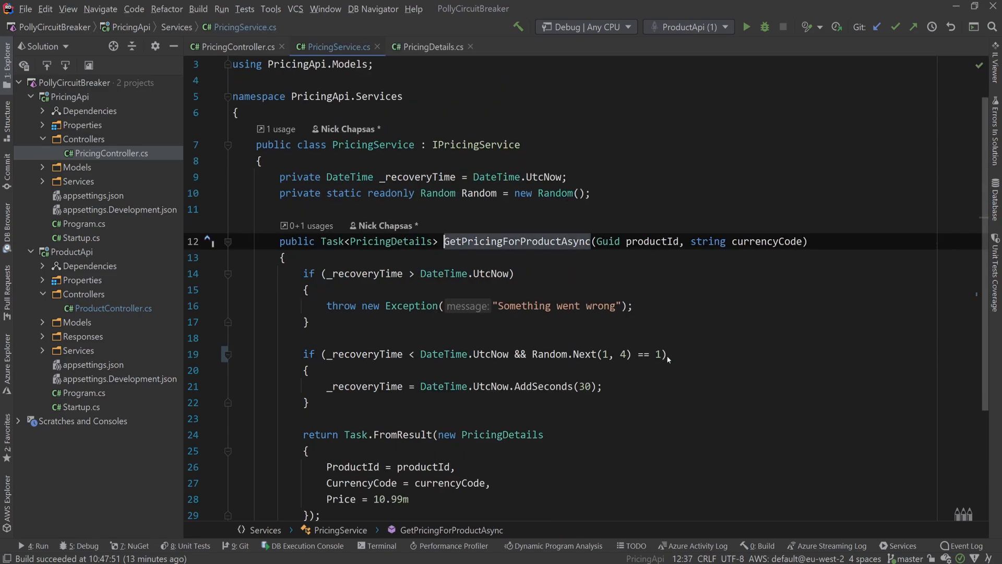
Step: Scroll through GetPricingForProductAsync to view its simulated-failure and 30-second recovery logic
scroll("down", 3)
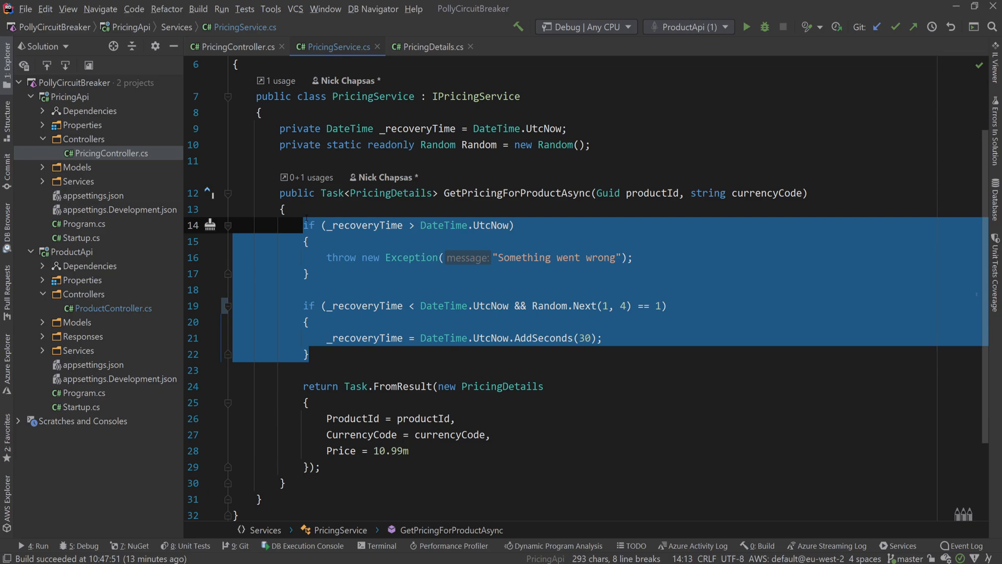
mouse_move(505, 327)
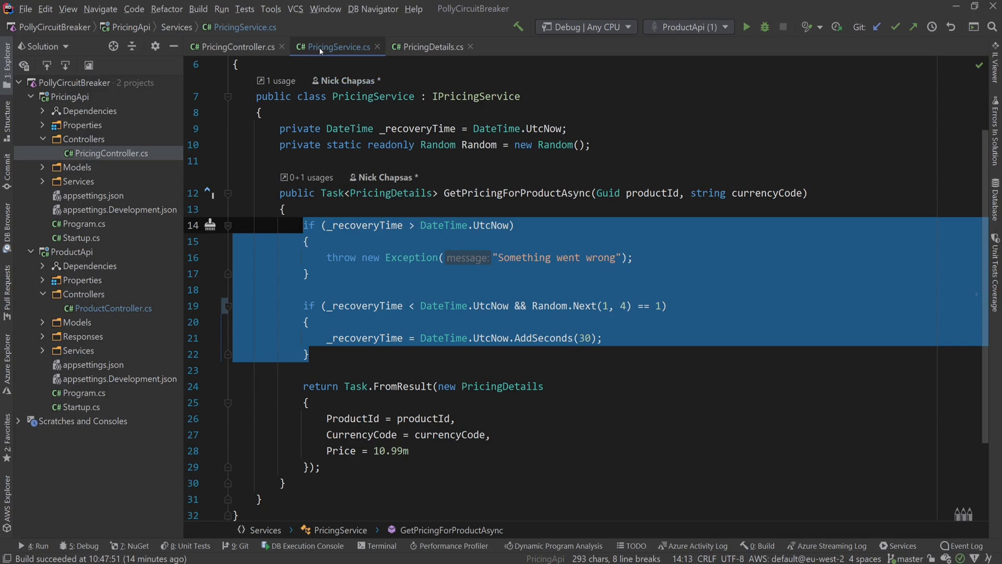
Step: Follow IPricingService from ProductController to ProductApi's PricingService request URL, then return
left_click(337, 47)
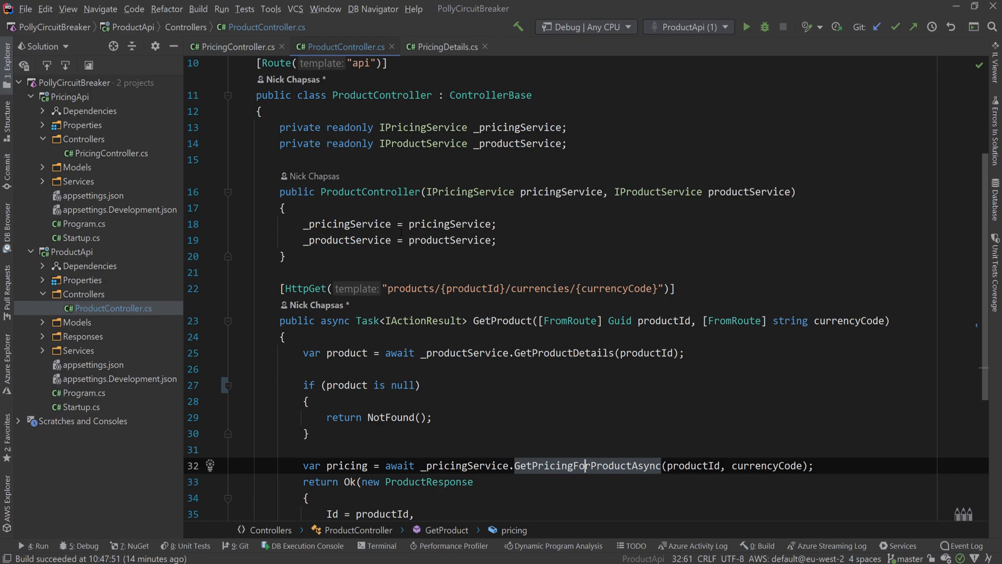
left_click(421, 143)
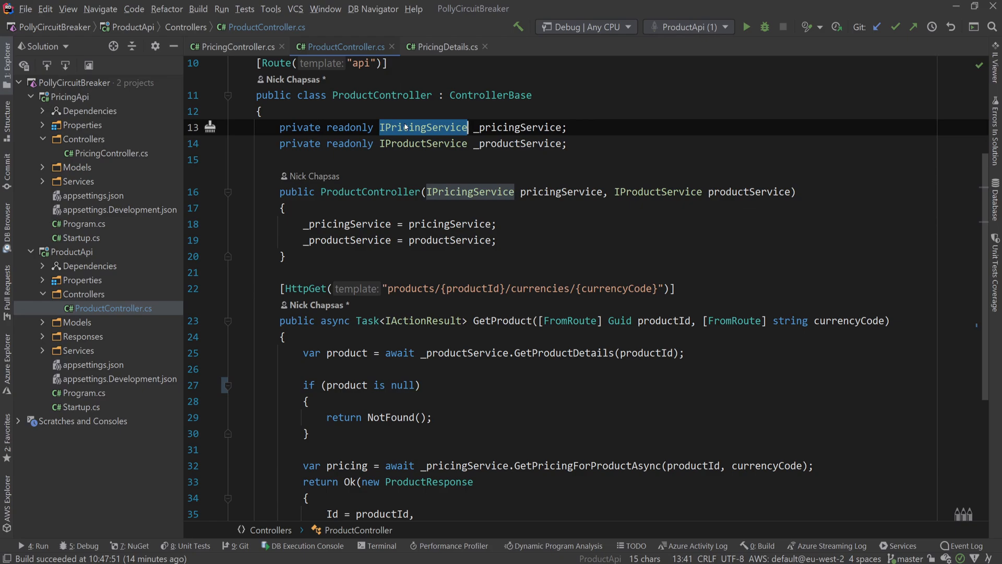
left_click(444, 46)
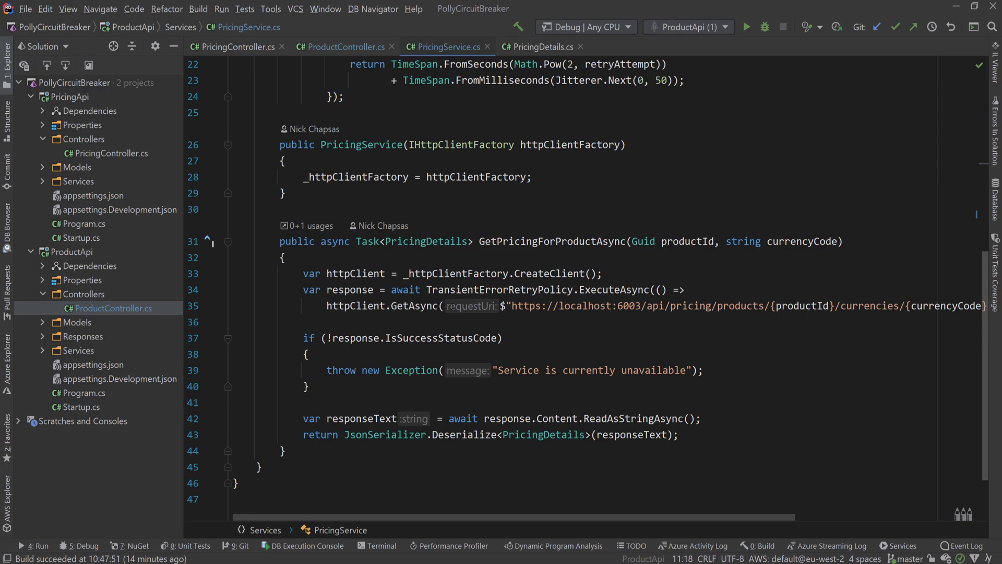
double_click(691, 306)
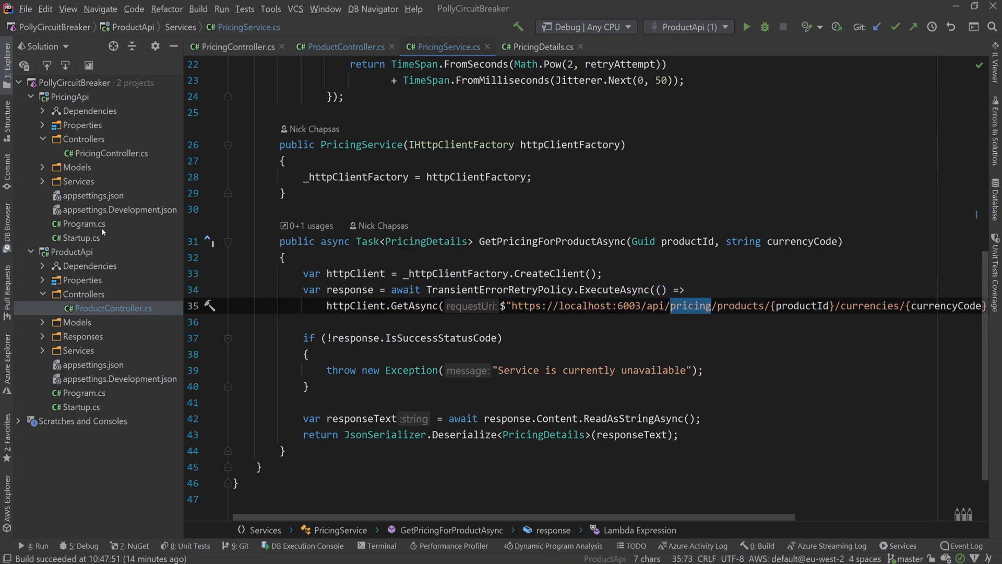
left_click(344, 46)
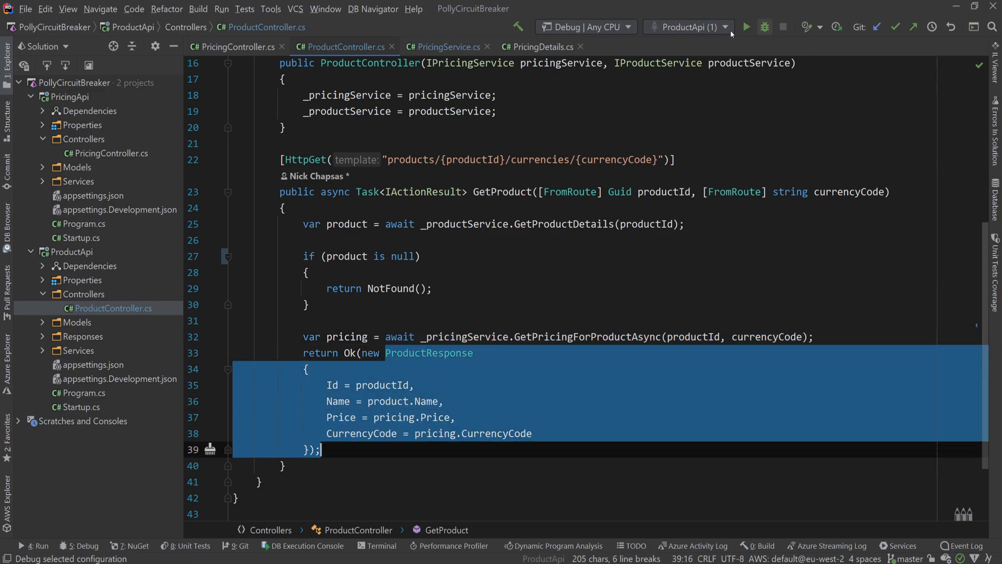
Step: Run PricingApi and send the pricing and port 6001 product requests, returning 10.99 GBP
right_click(68, 96)
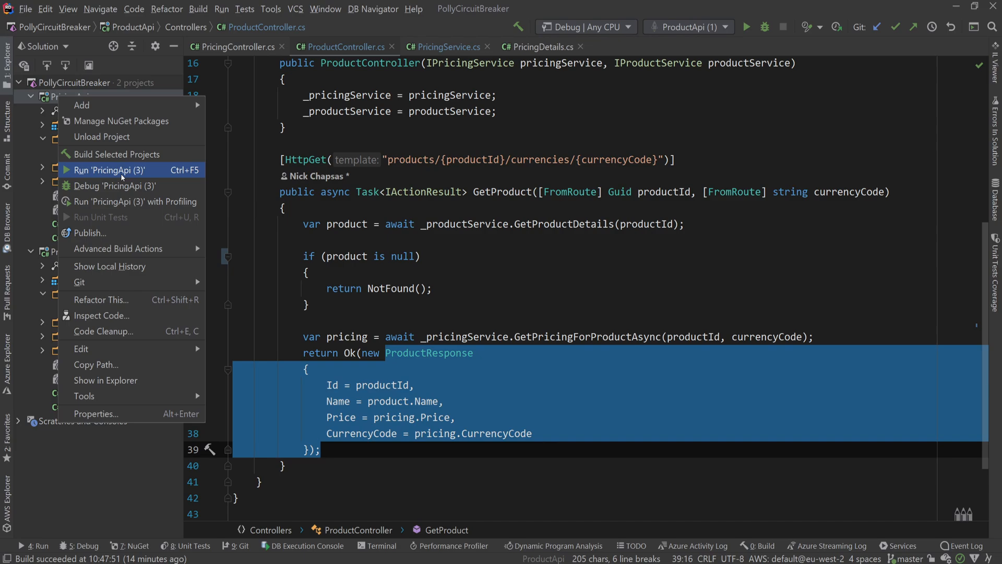
left_click(108, 169)
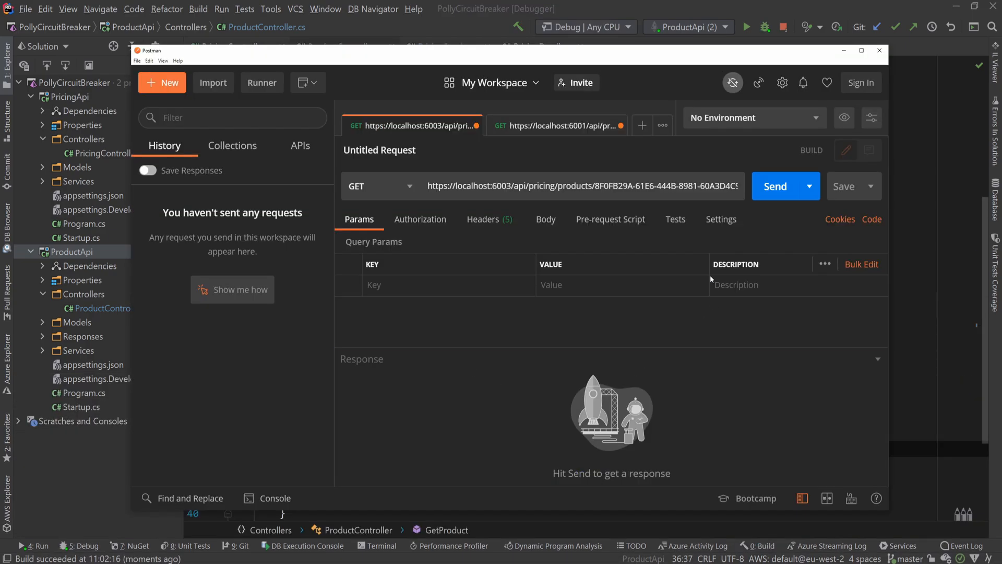
left_click(775, 185)
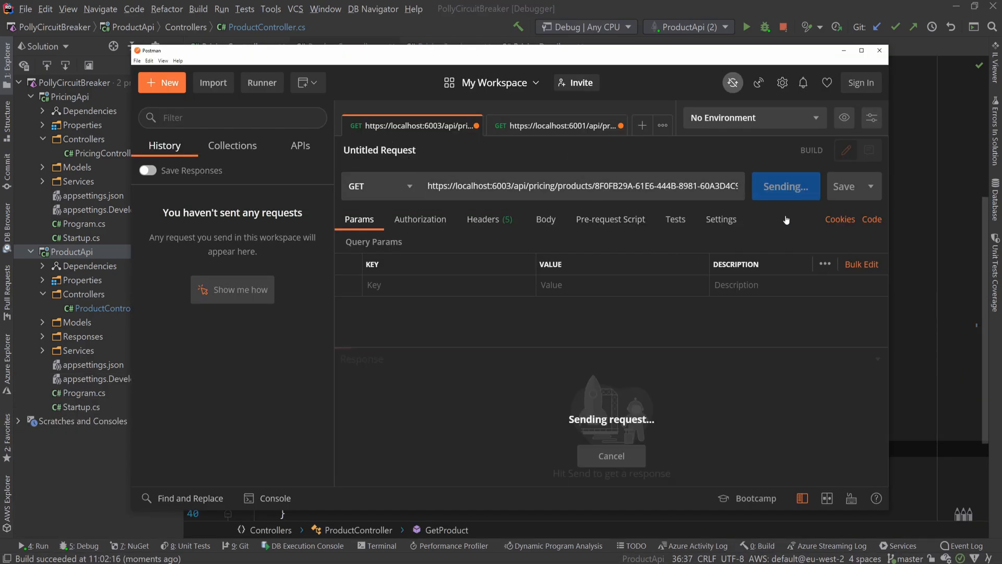
left_click(776, 186)
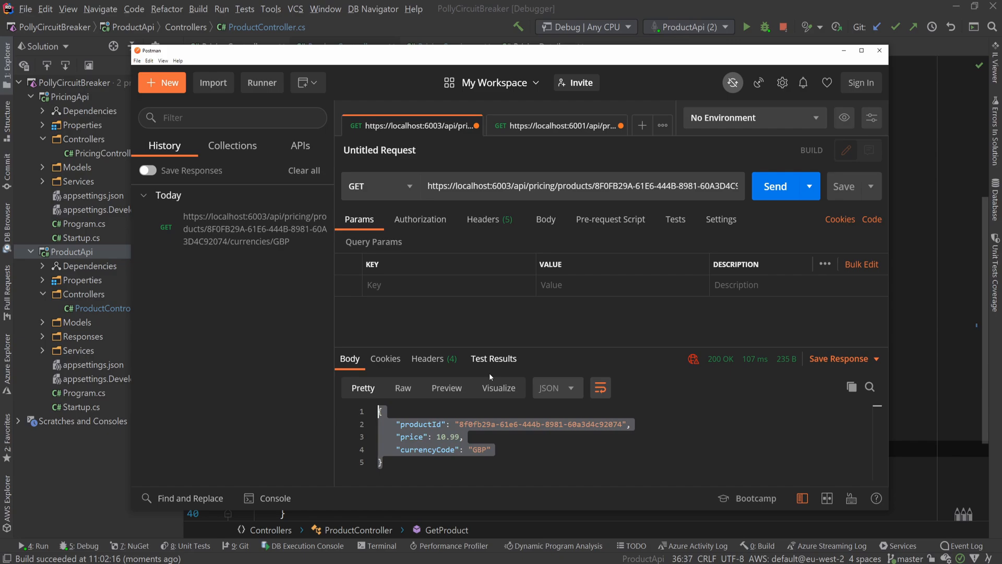
mouse_move(568, 126)
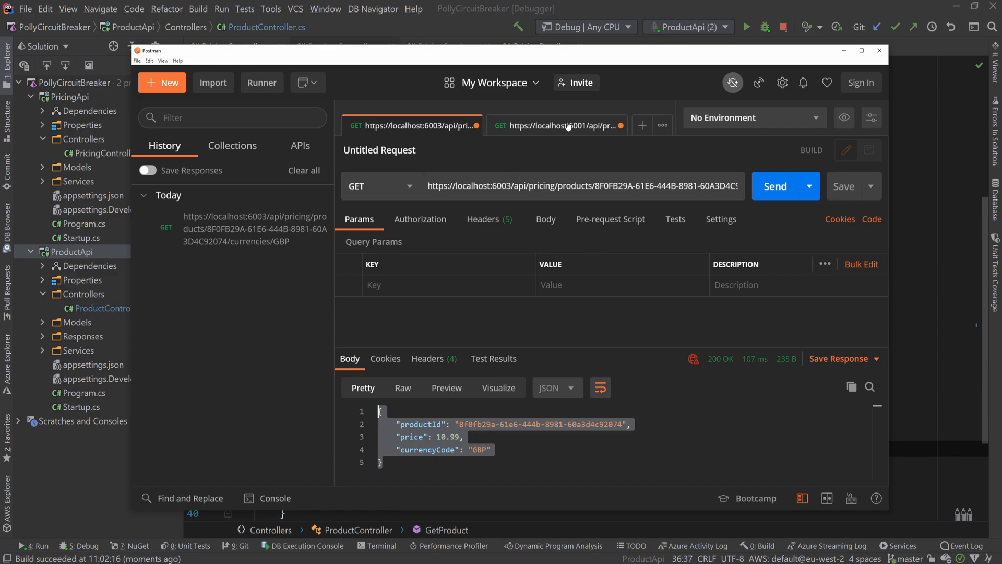
left_click(556, 125)
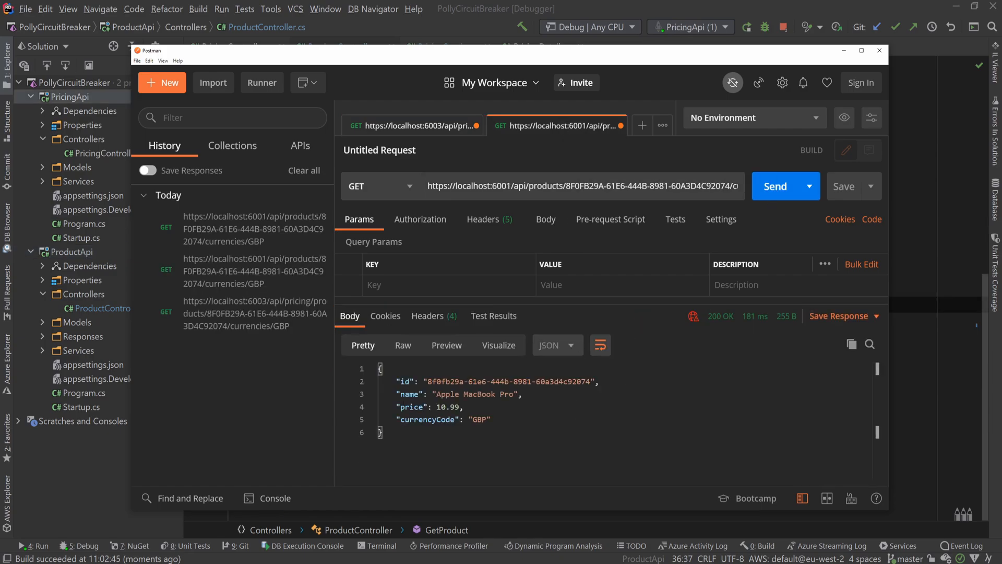
double_click(446, 394)
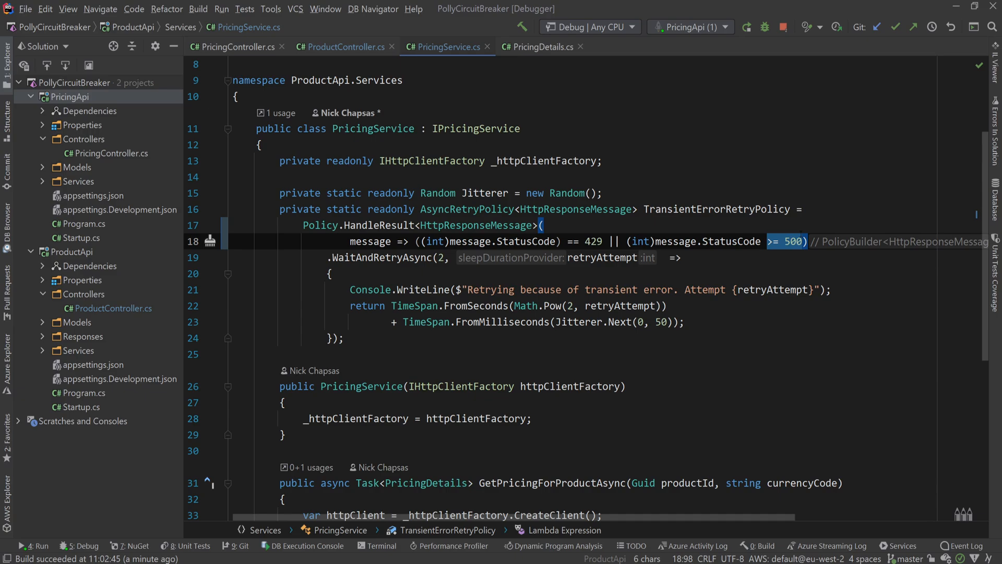
Step: Change TransientErrorRetryPolicy's jitter from Jitterer.Next(0, 50) to Jitterer.Next(0, 1000)
scroll("down", 3)
type("100")
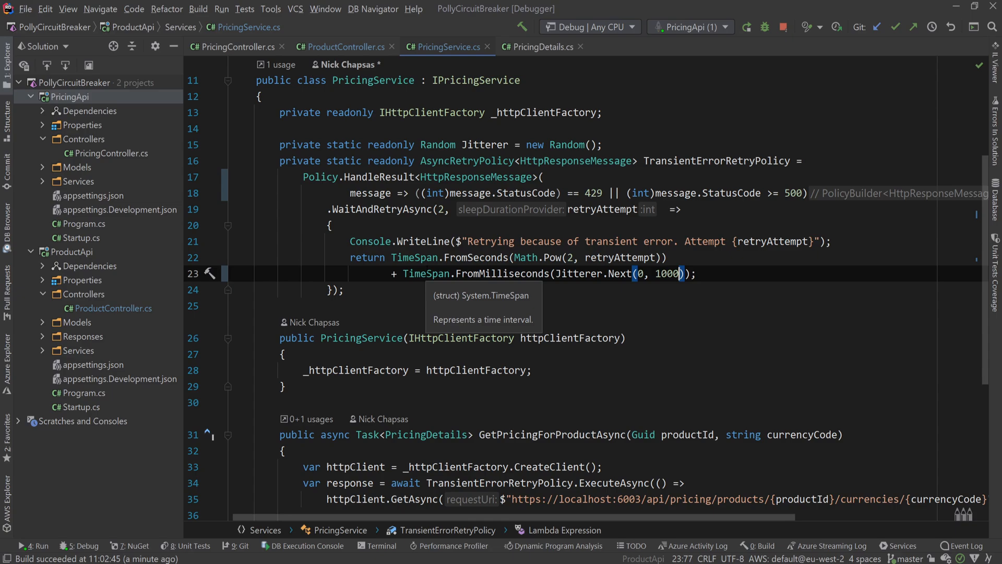
left_click(476, 257)
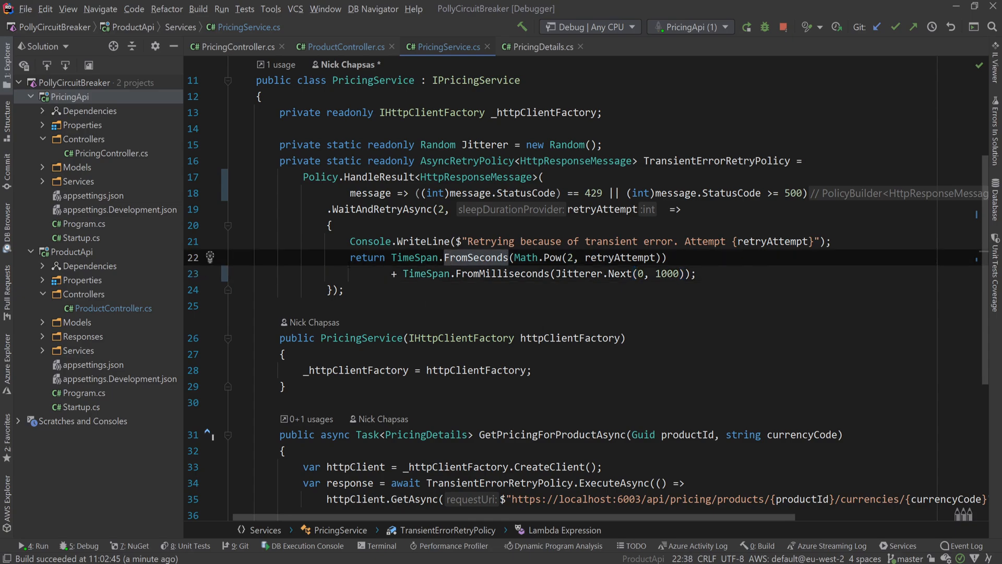
left_click_drag(350, 258, 696, 273)
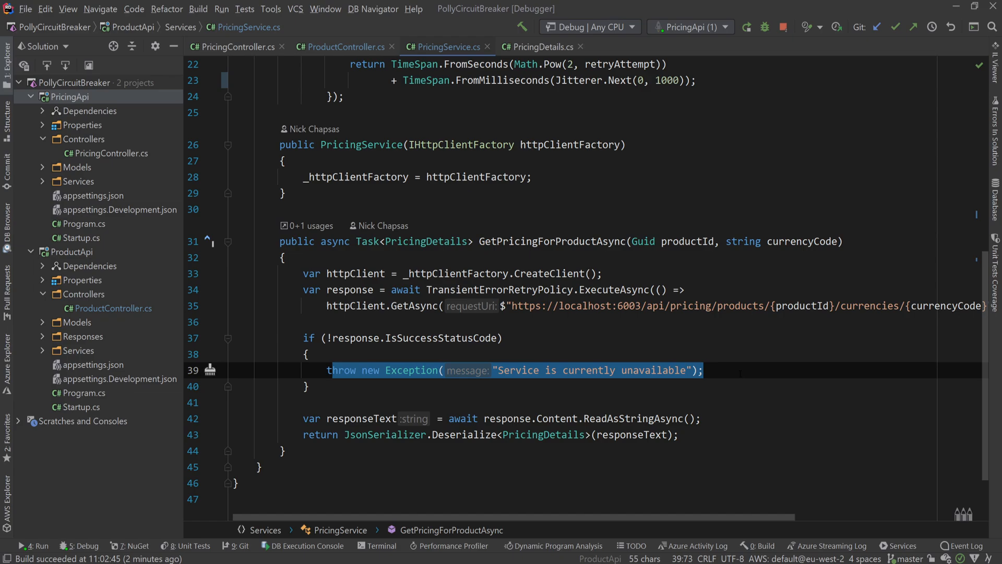
left_click(402, 305)
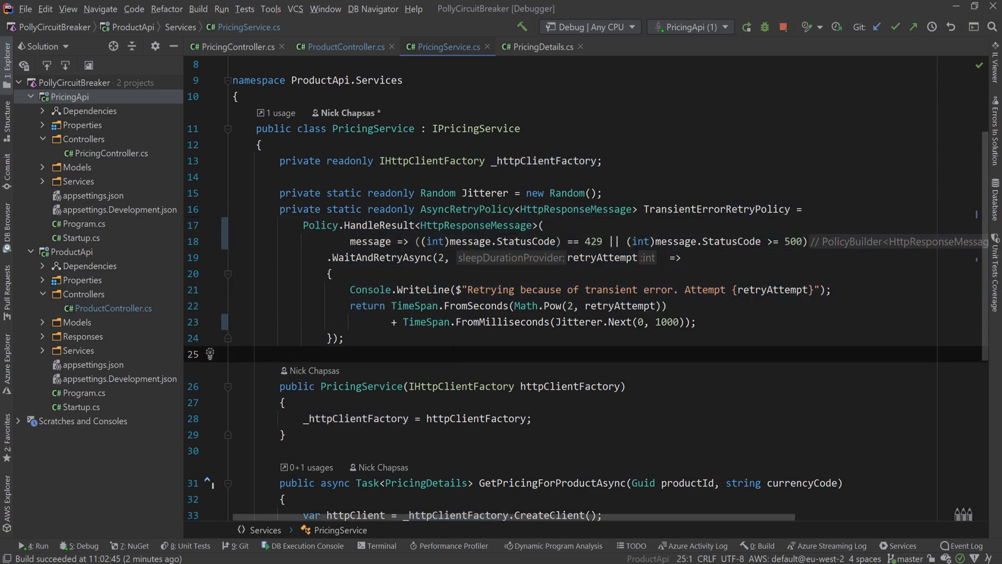
scroll("down", 3)
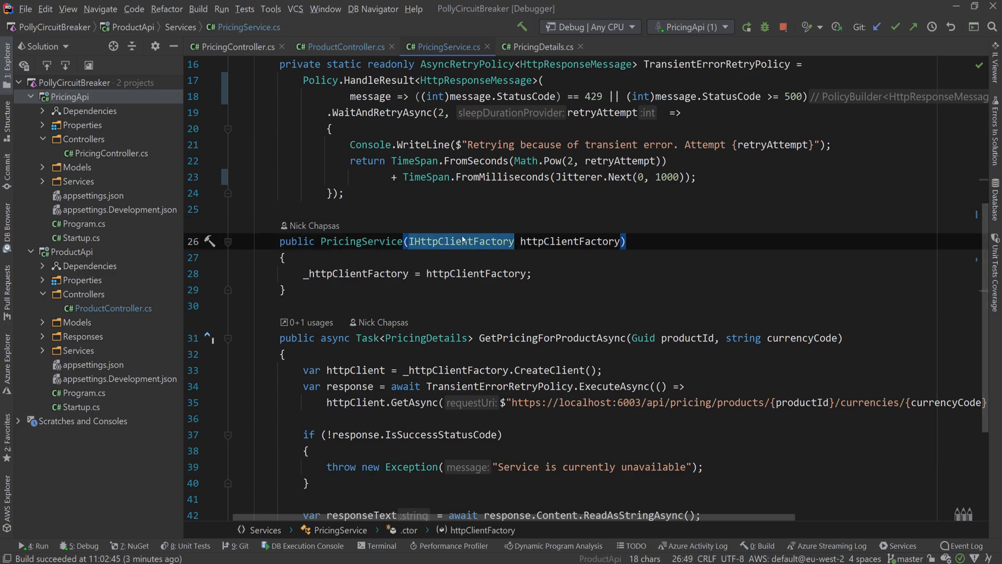
left_click(82, 407)
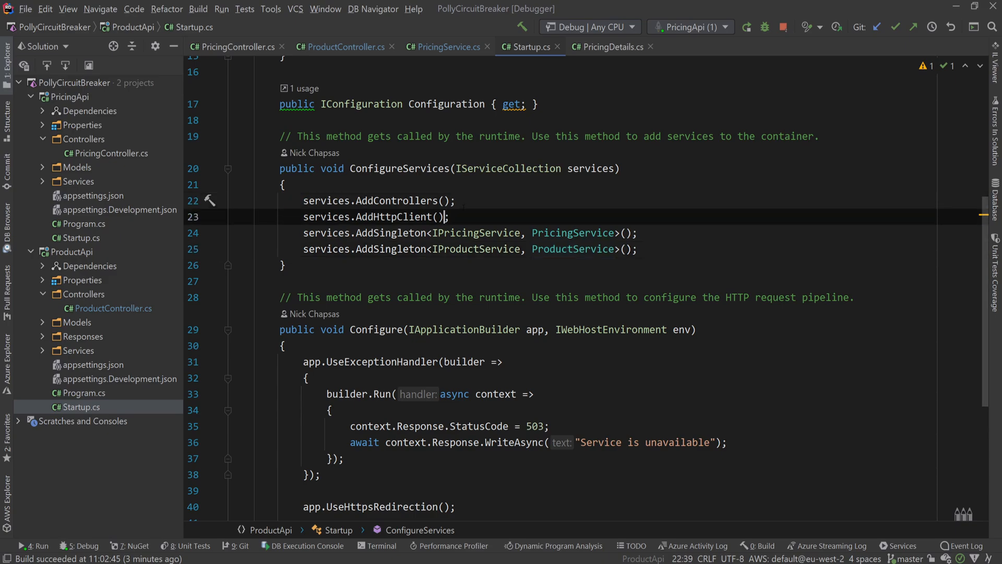
Step: Search NuGet for Polly, confirming 7.2.1, then return to PricingService.cs
type(".")
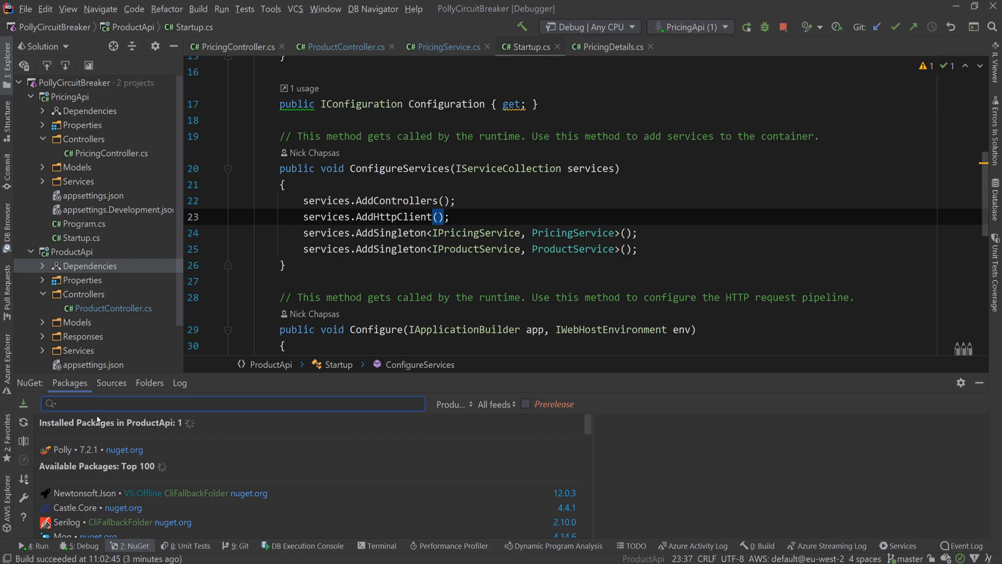
type("Polly.")
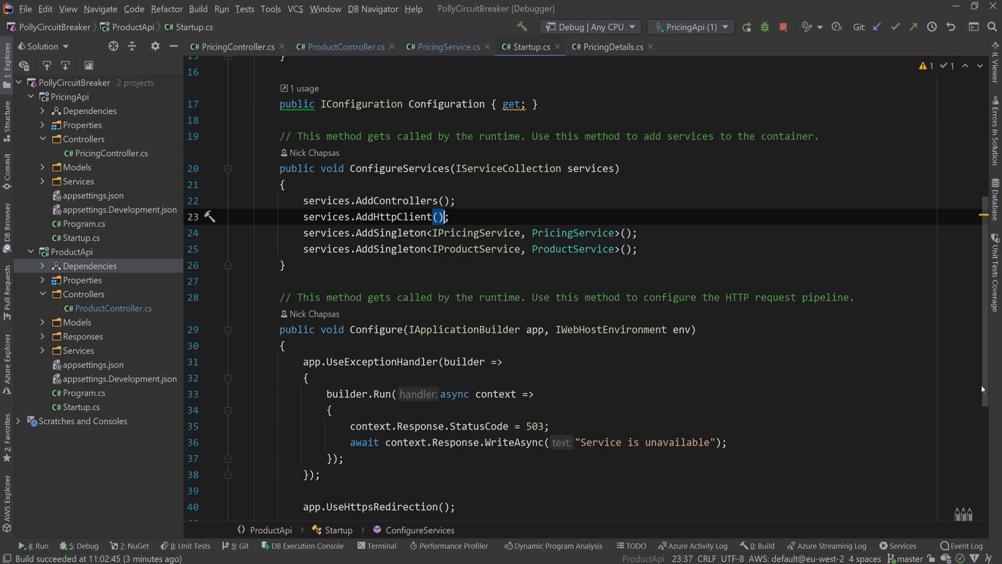
left_click(443, 47)
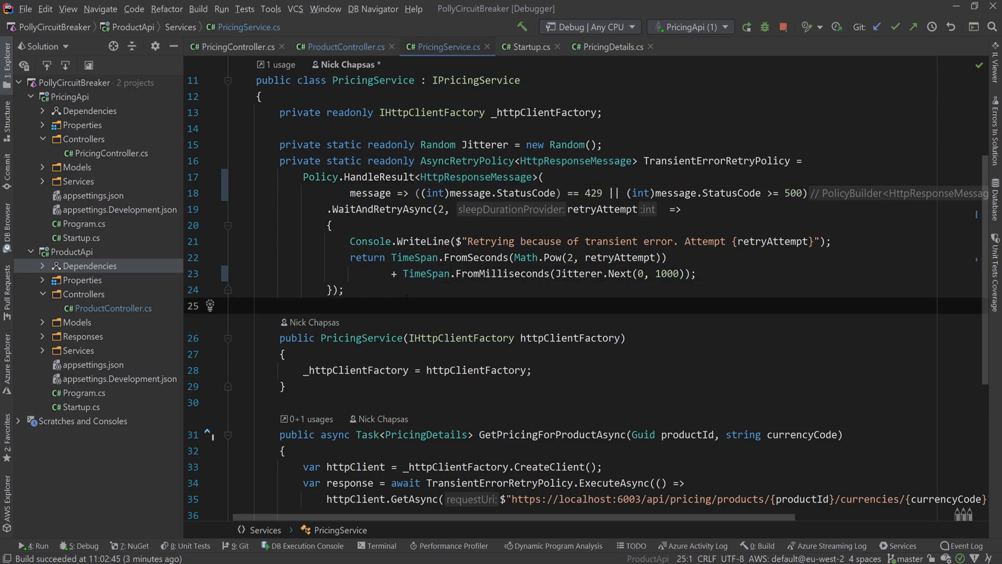
Step: Launch PricingApi via Debug 'PricingApi' from its Solution explorer context menu
scroll("down", 3)
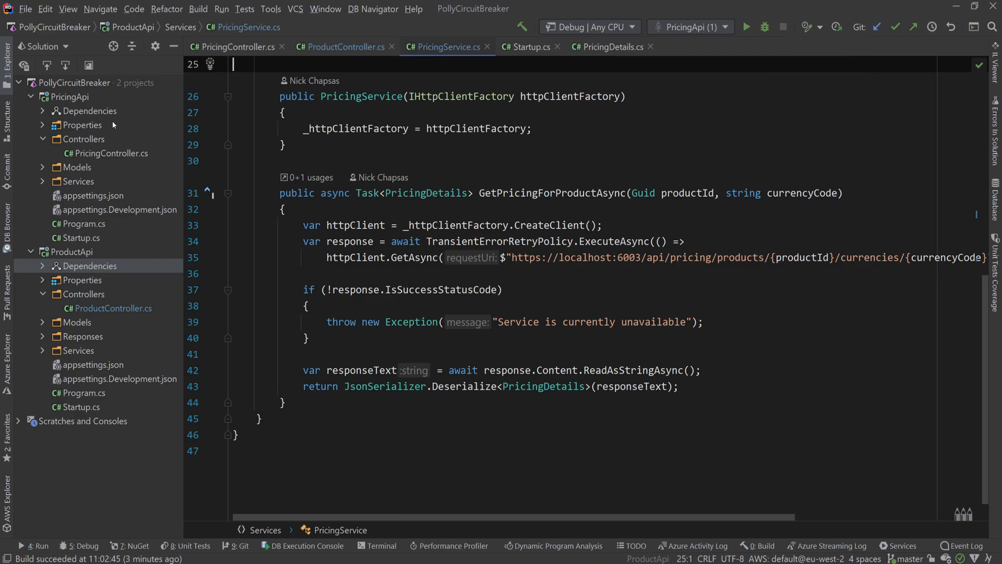
right_click(69, 97)
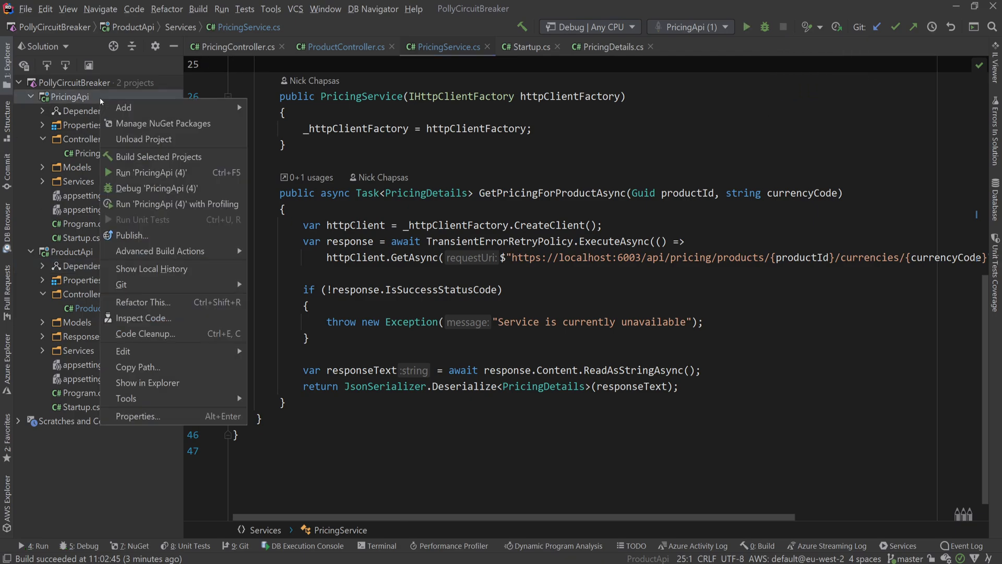
left_click(154, 172)
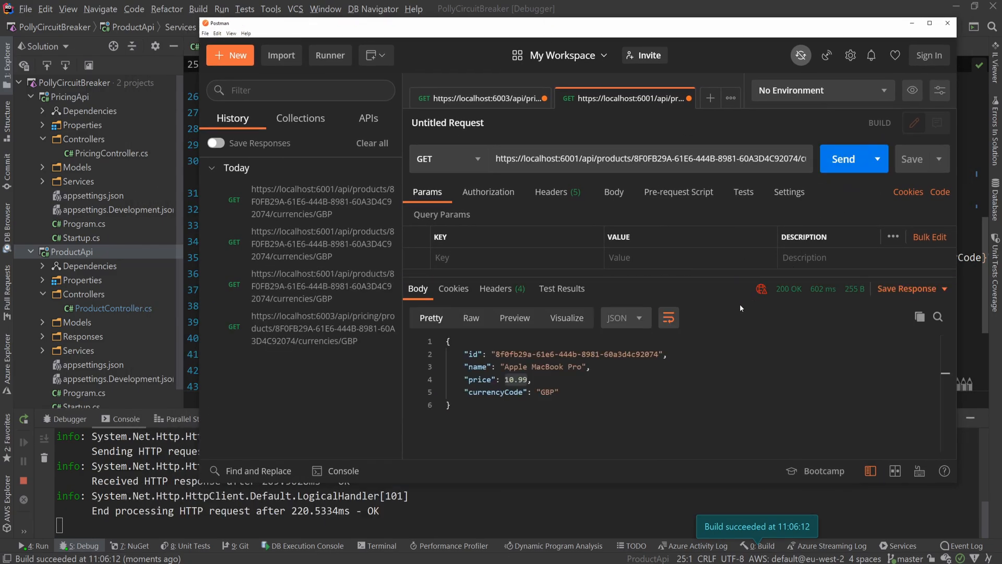
Step: Resend the localhost:6001 products request five times, comparing 200 OK and 503 responses
left_click(842, 158)
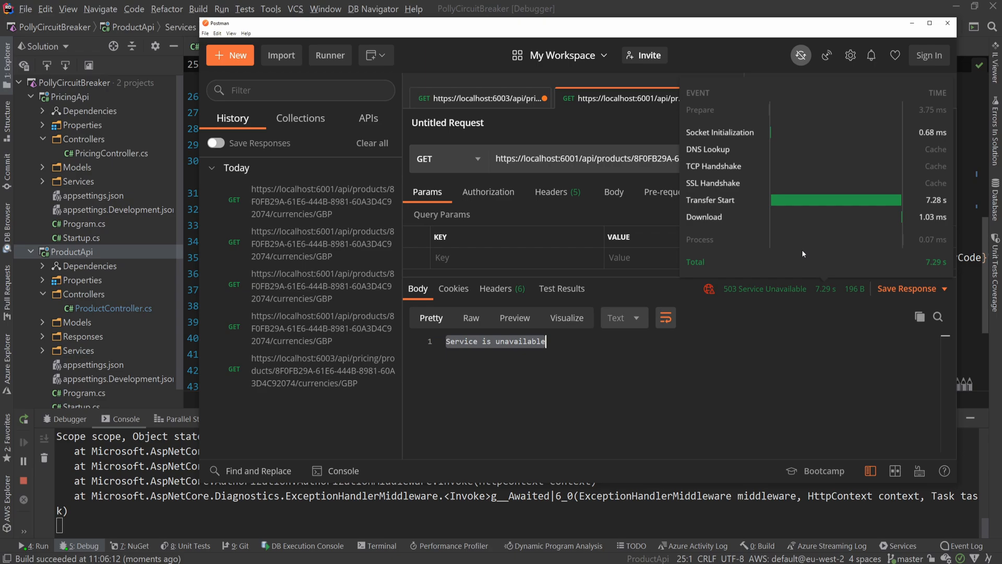
left_click(853, 159)
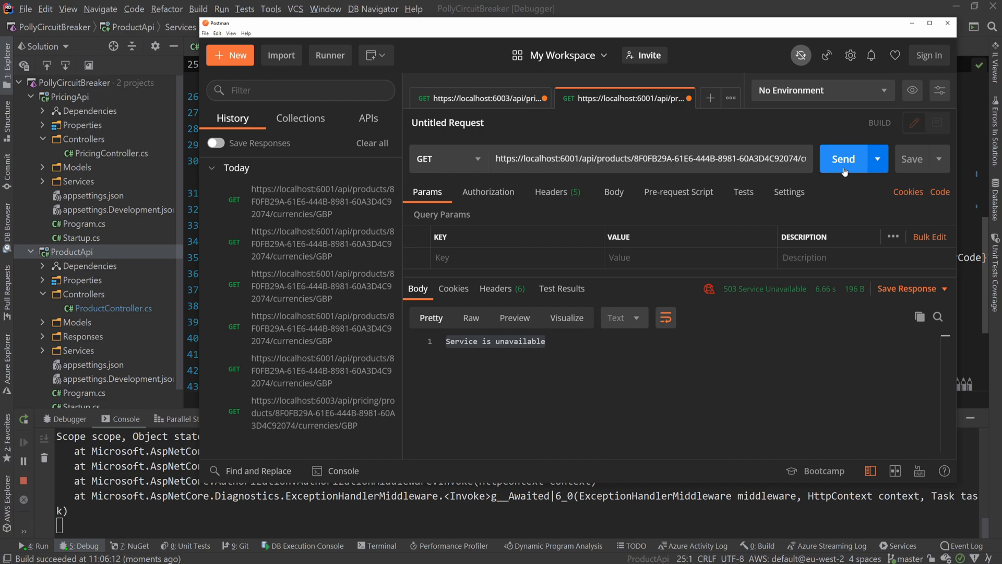
left_click(843, 159)
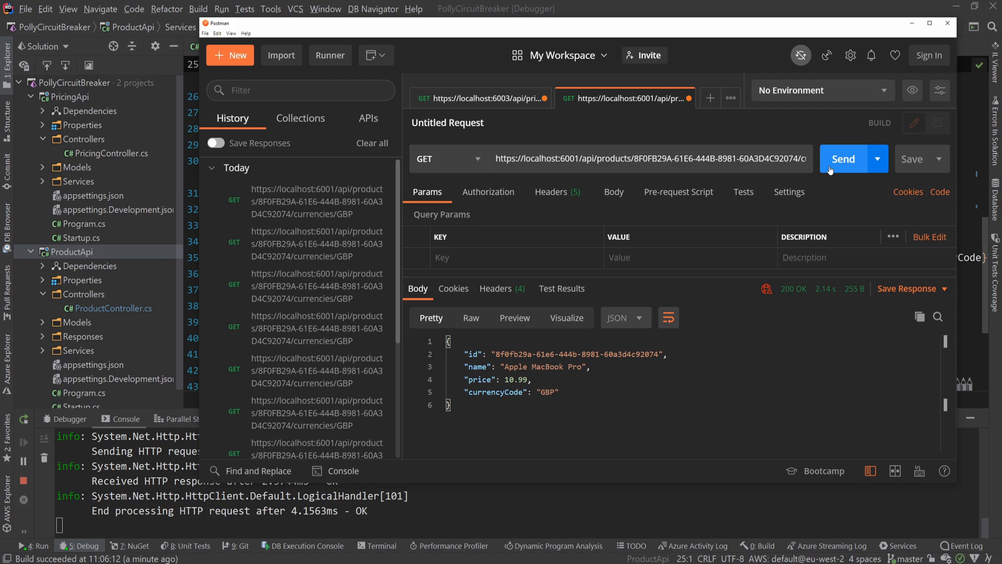
left_click(842, 159)
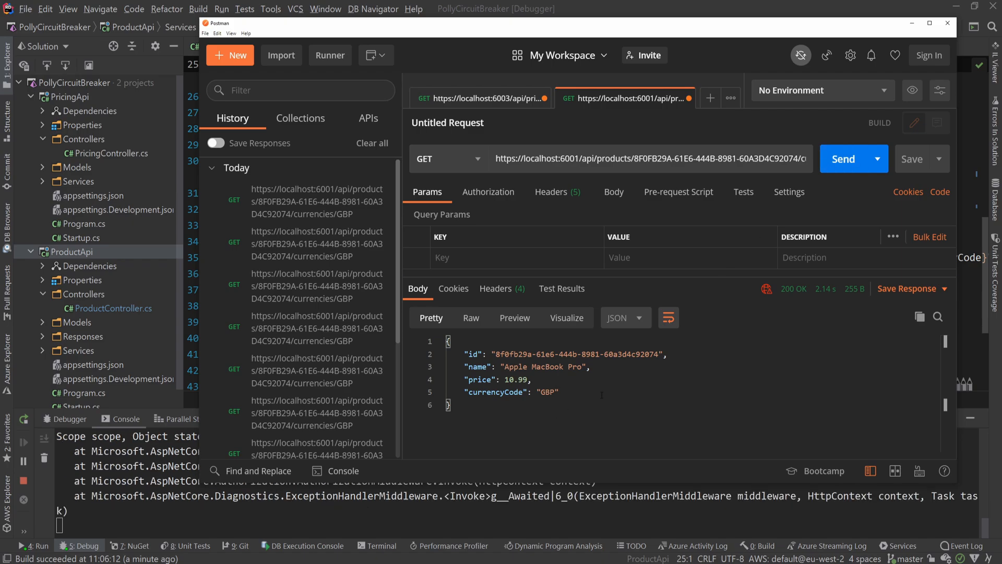
left_click(843, 159)
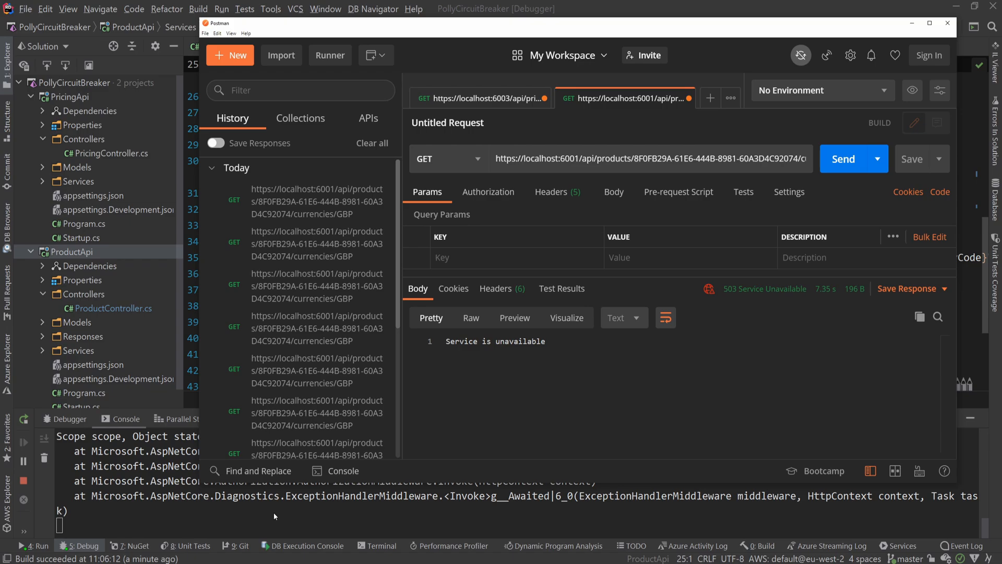
mouse_move(717, 305)
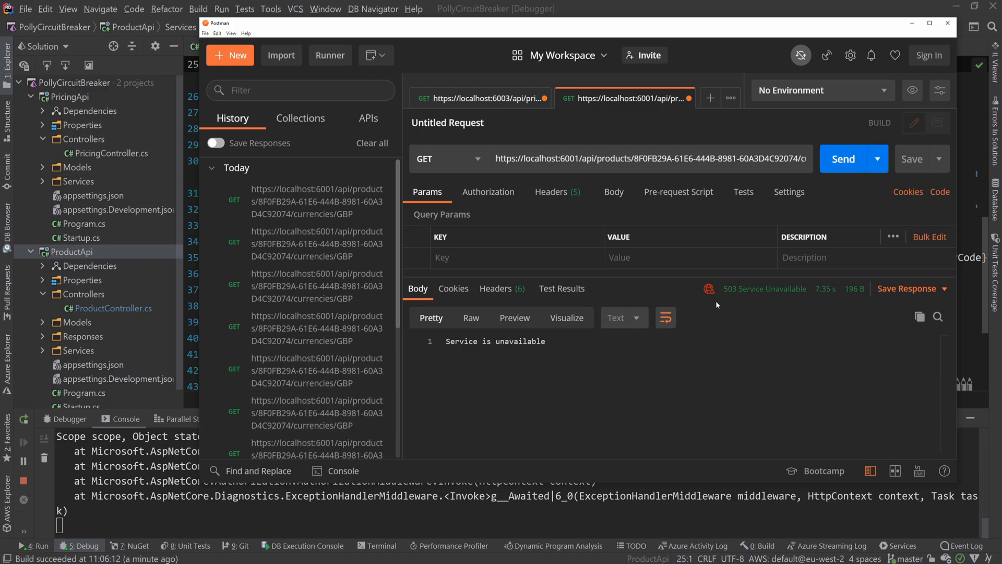
left_click_drag(720, 288, 867, 288)
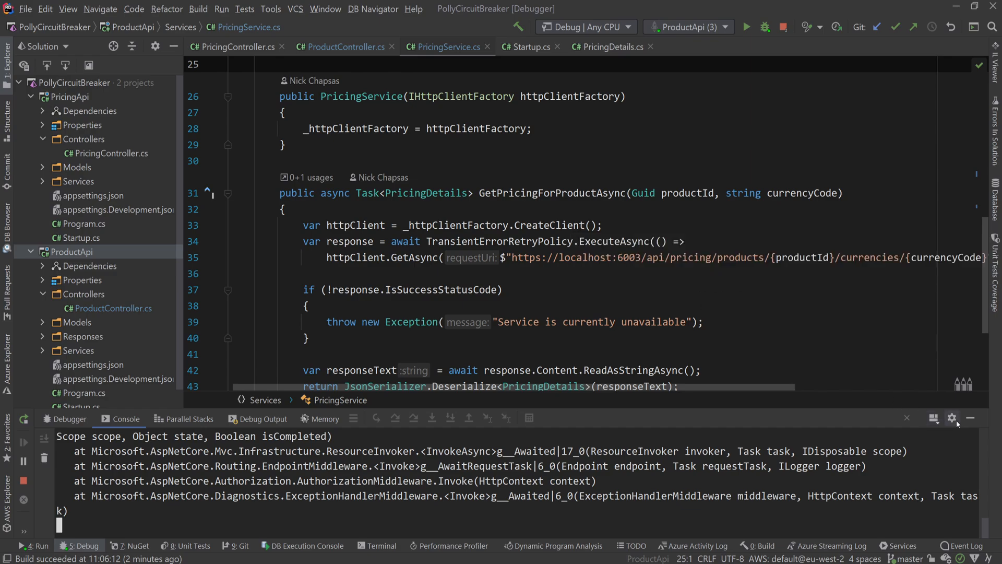
Step: Open Manage NuGet Packages from ProductApi's Dependencies context menu and search for Polly
right_click(91, 265)
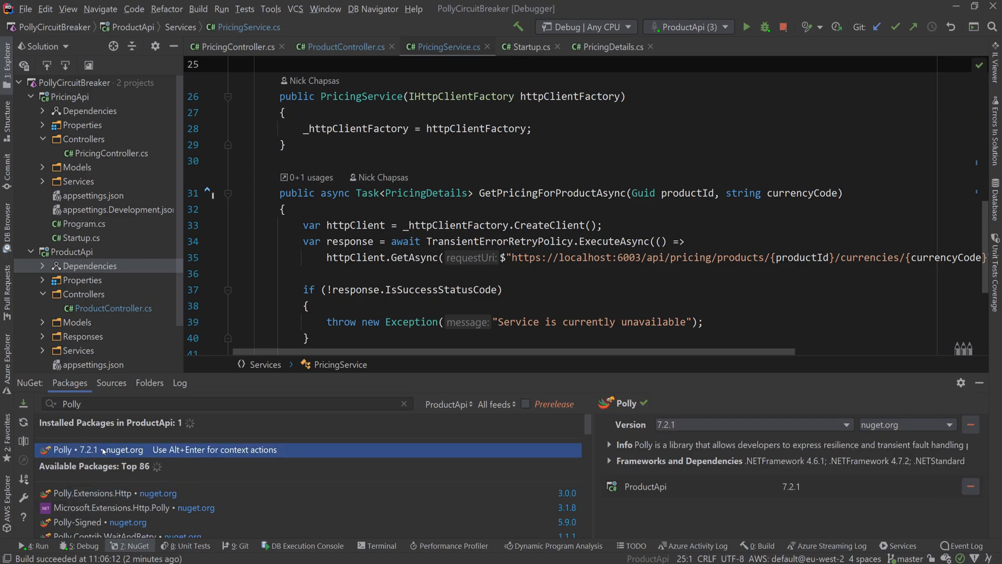
mouse_move(974, 403)
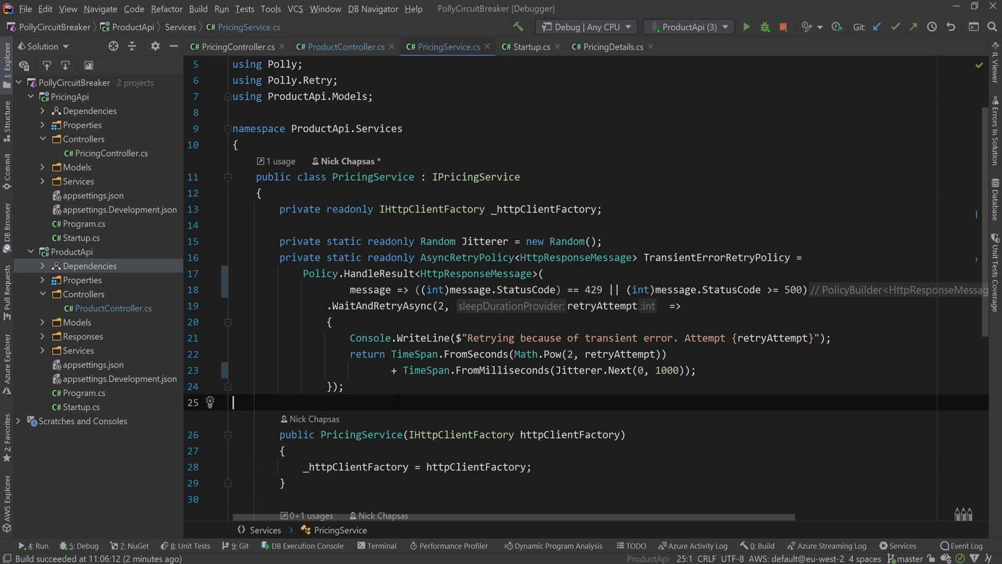
Step: Declare a private static readonly AsyncCircuitBreakerPolicy<HttpResponseMessage> CircuitBreakerPolicy field
type("private")
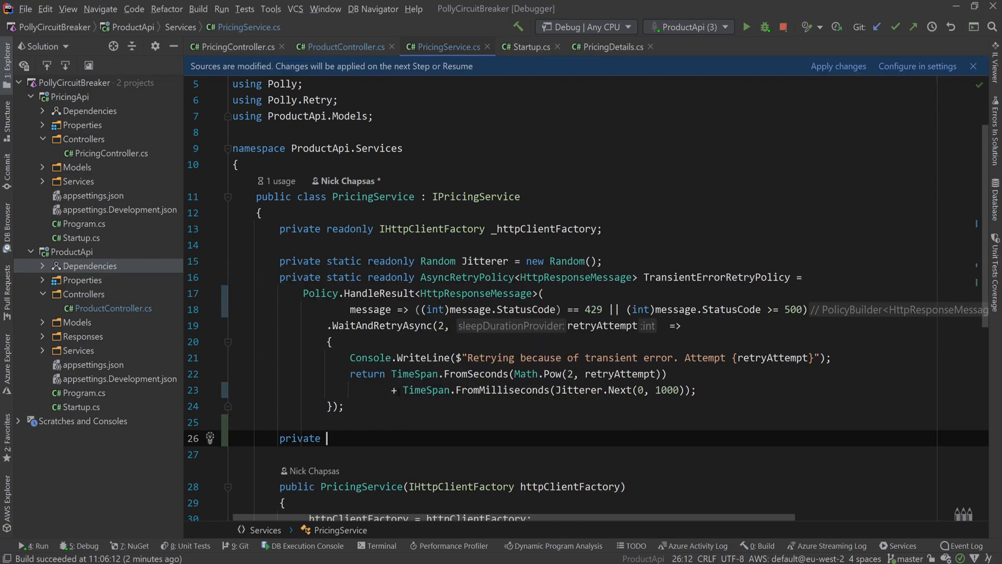
type("static readonly")
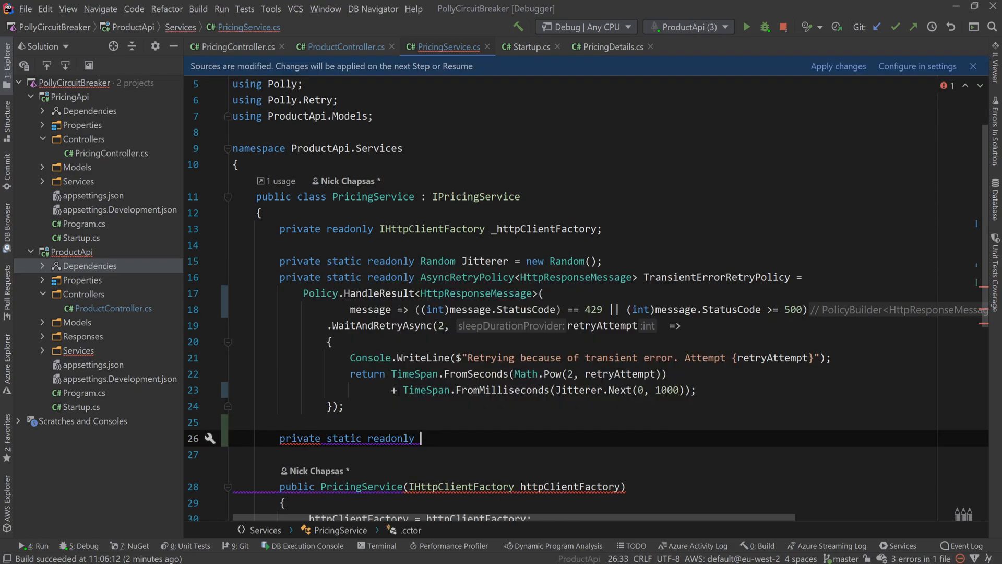
type("AsyncCircuitBreakerPolicy<>")
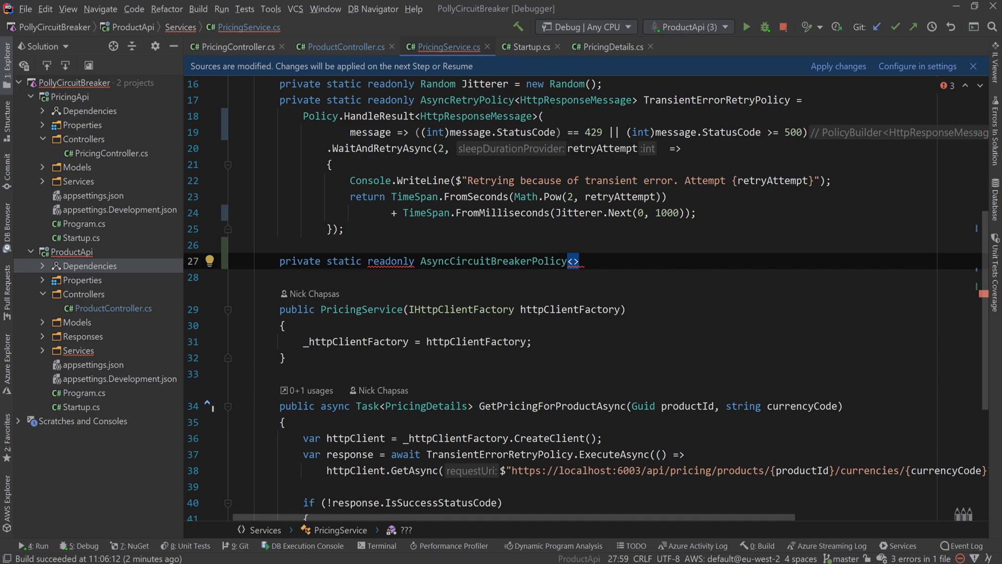
type("HttpResponseMessage")
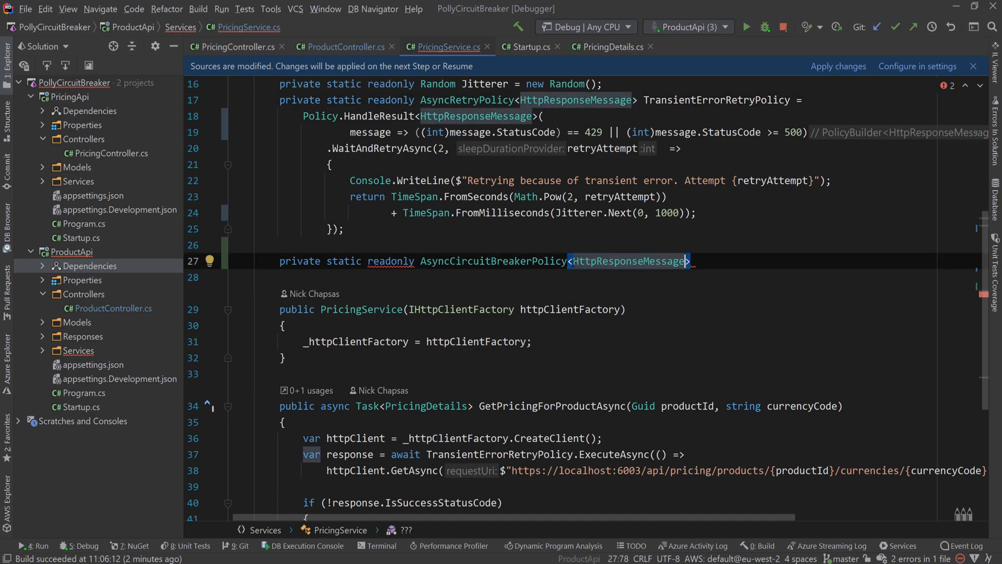
type("CircuitBreakerPolicy =")
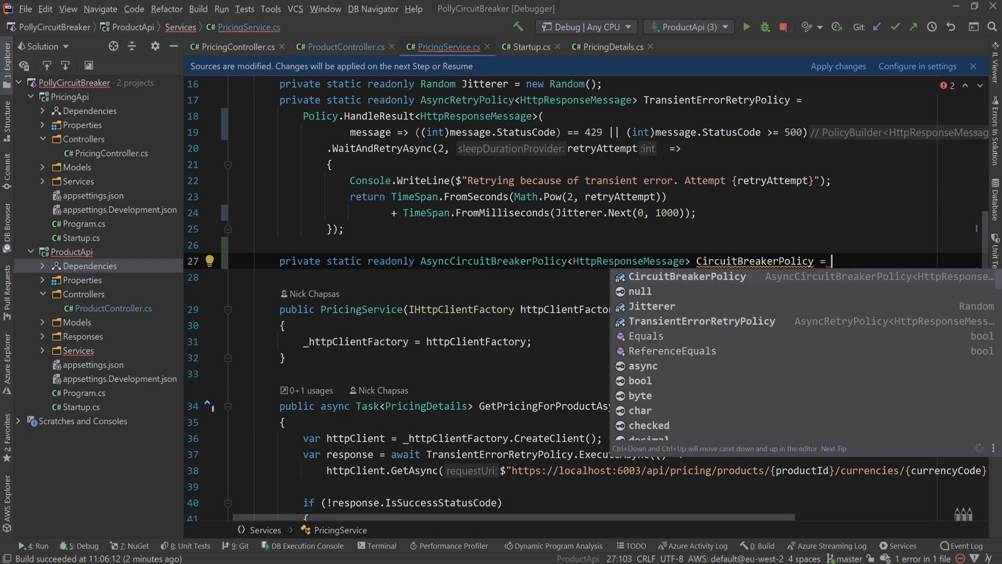
key("enter")
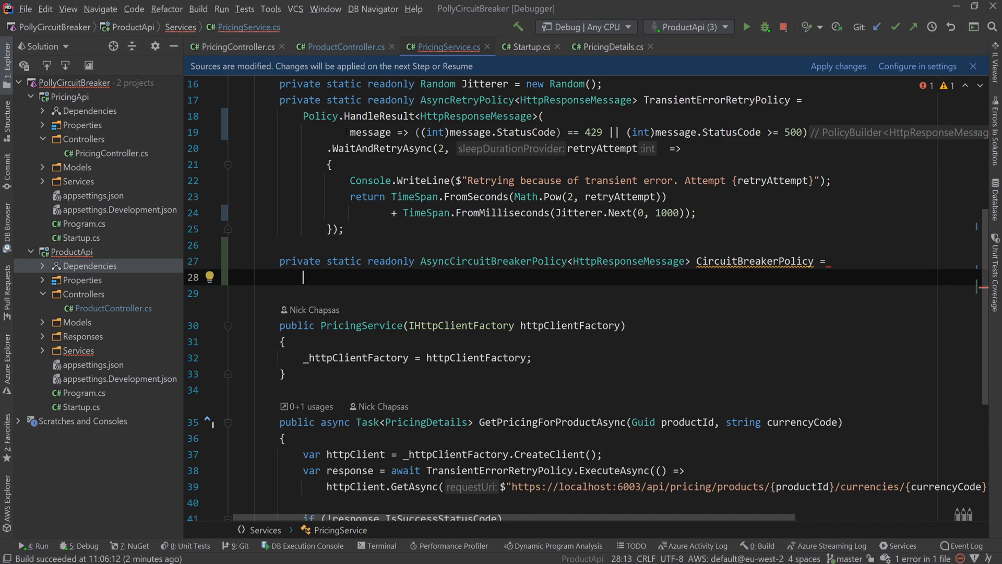
Step: Initialize it with Policy.HandleResult handling responses whose StatusCode == 503
type("Policy")
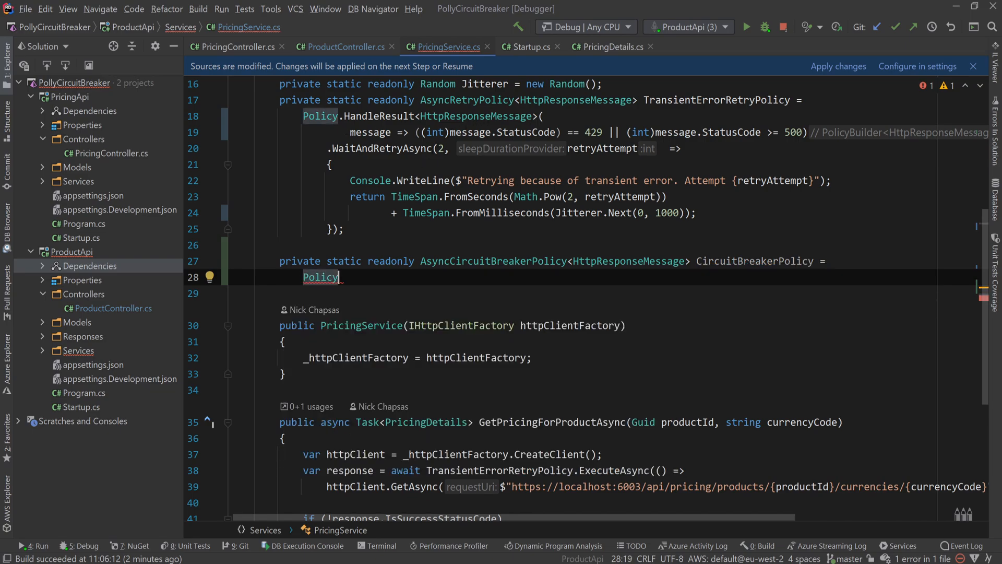
type(".HandleResult()")
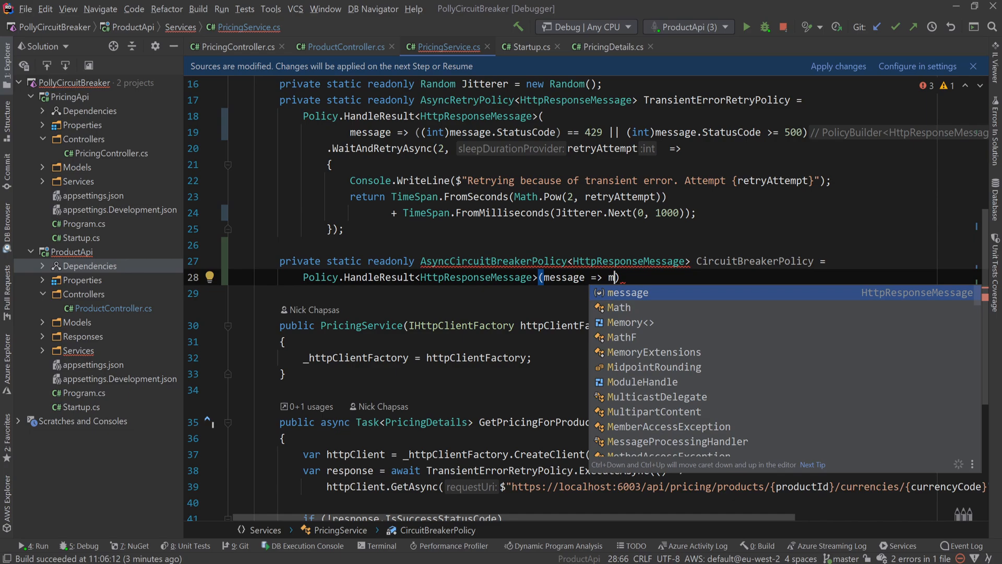
key("Tab")
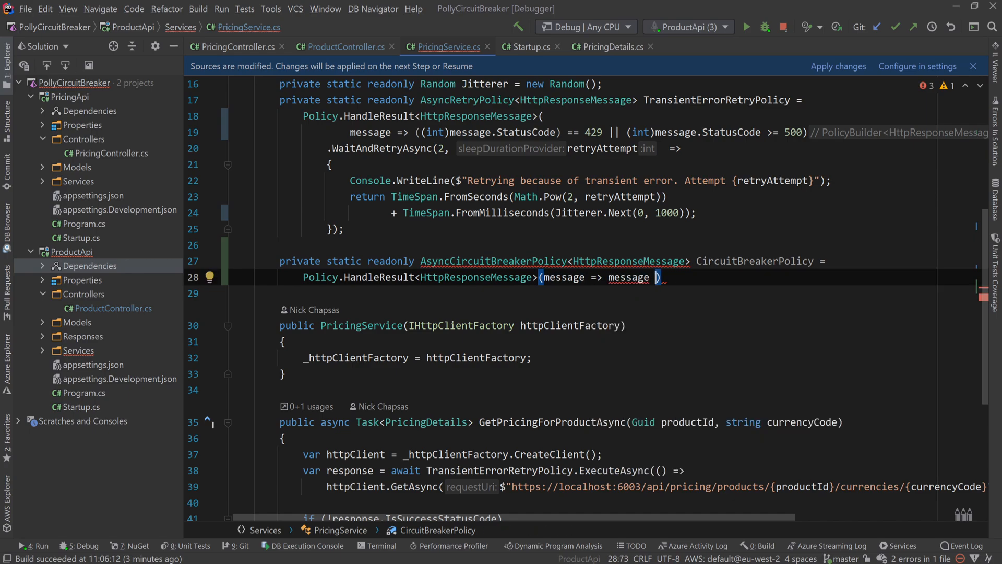
type(".StatusCode")
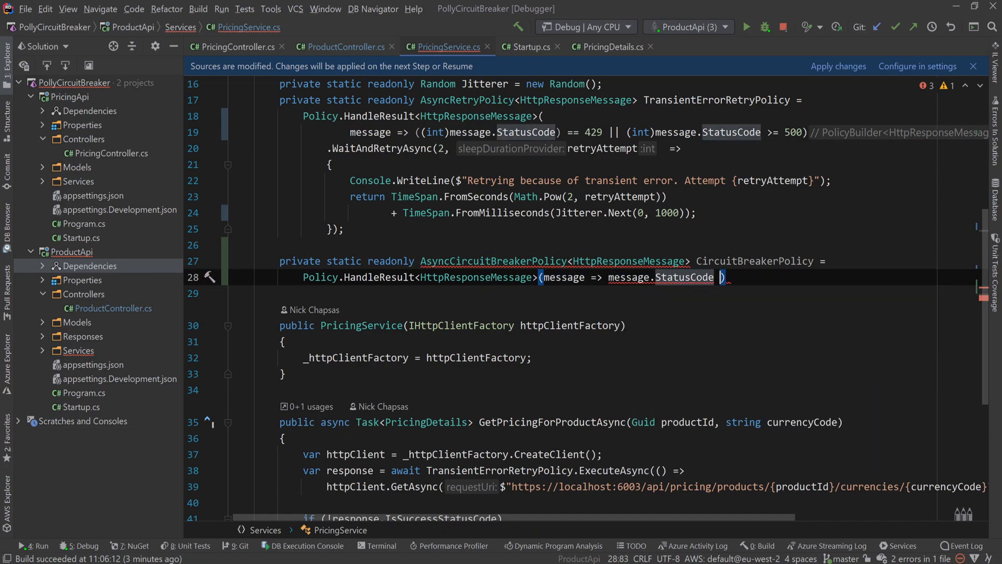
type("== 503")
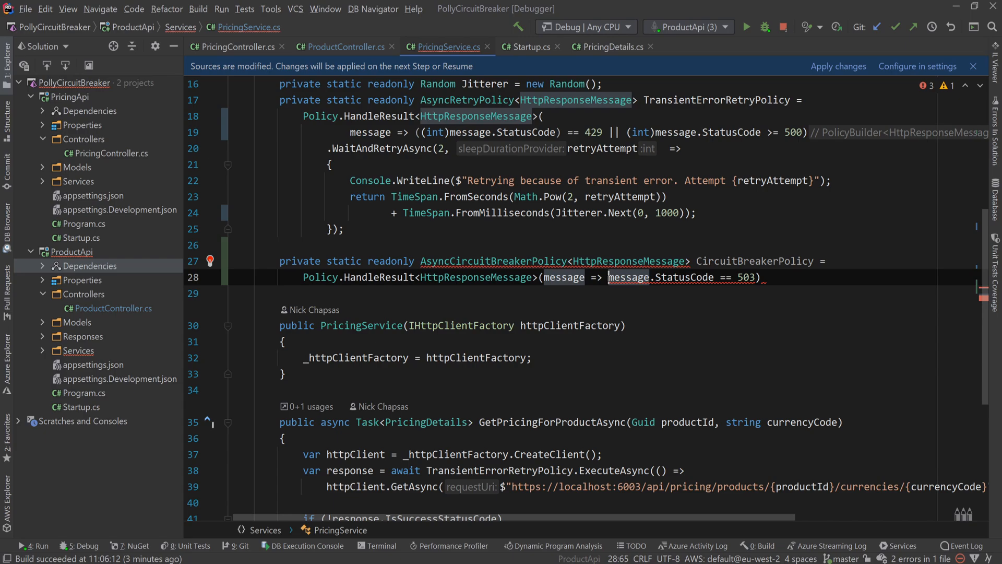
type("(int)")
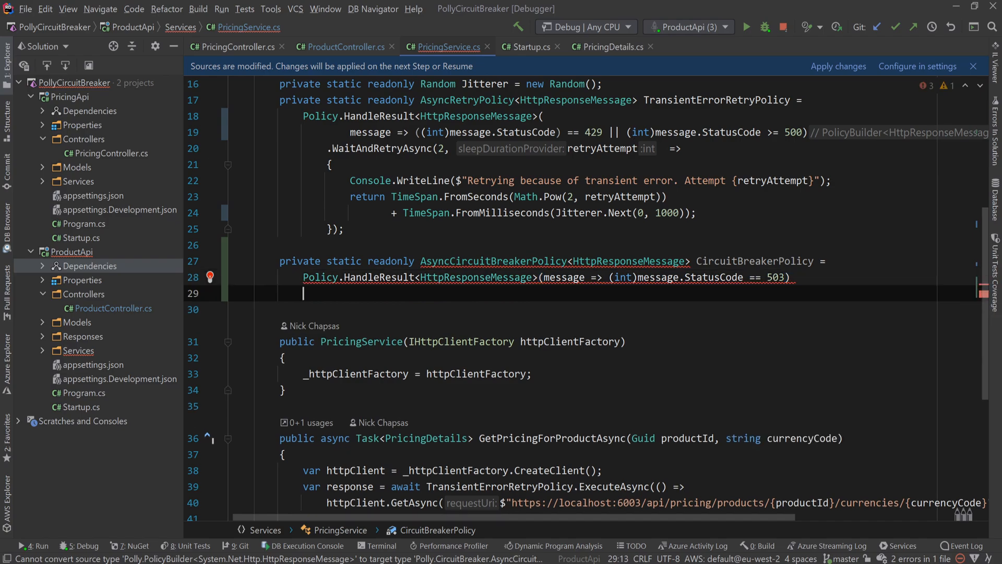
Step: Chain CircuitBreakerAsync(2, TimeSpan.FromMinutes(1)) onto the CircuitBreakerPolicy declaration on line 29
type(".")
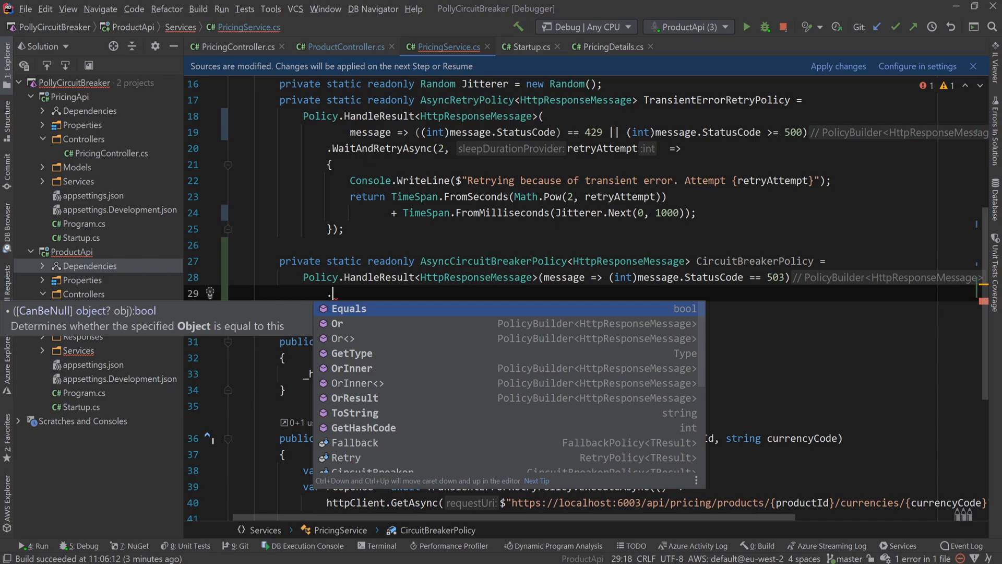
type("CircuitBreakerAsync(")
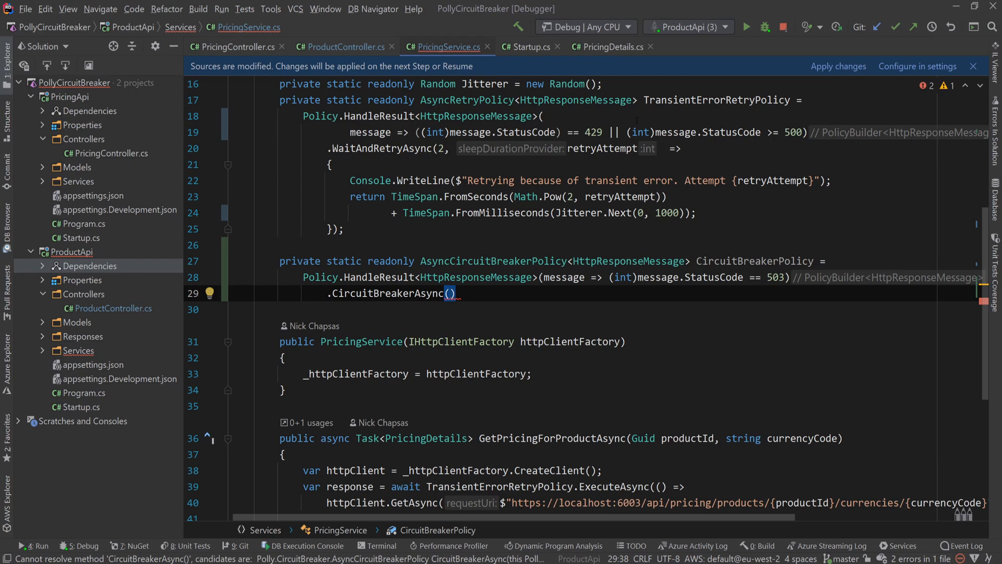
type("2,")
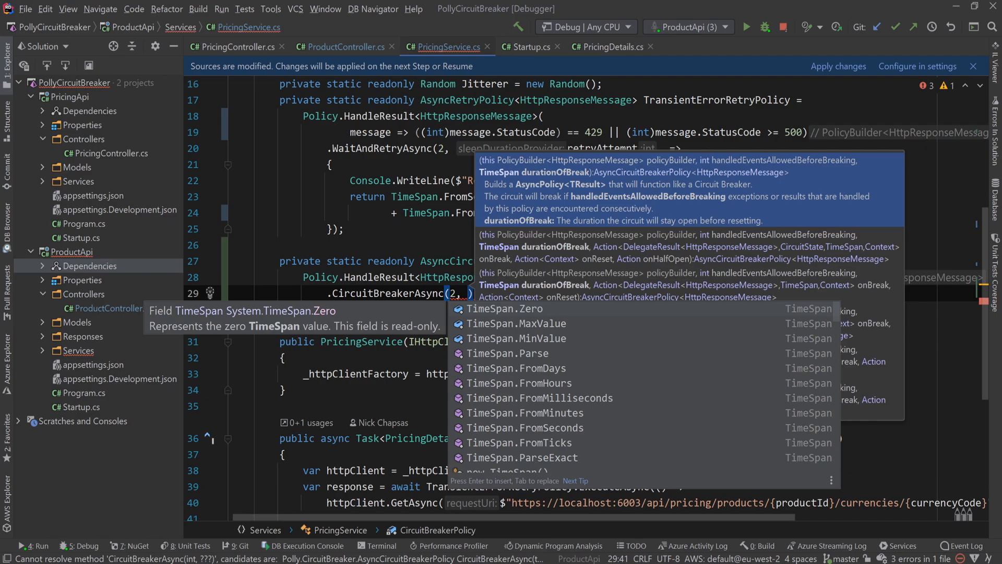
key("Down")
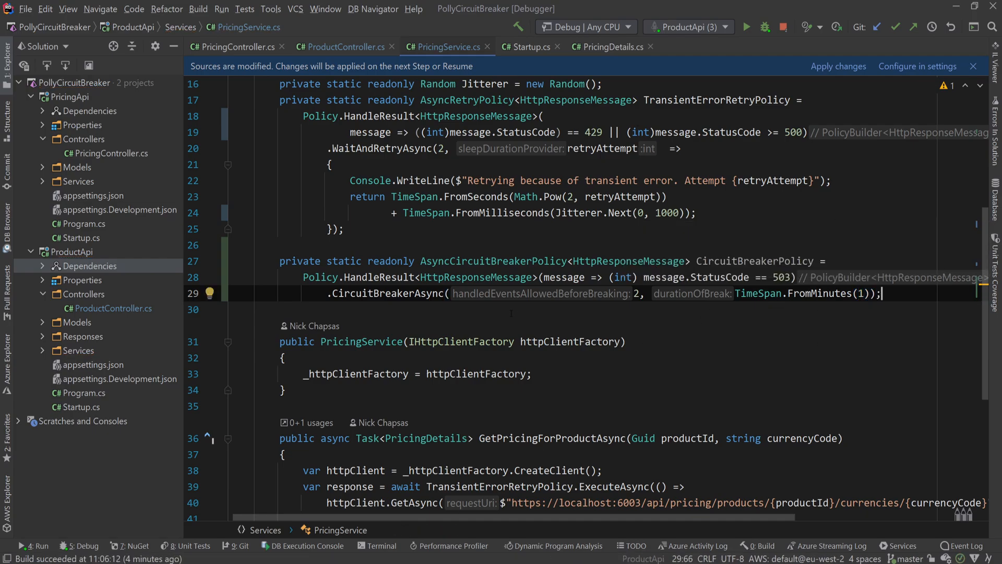
left_click(640, 293)
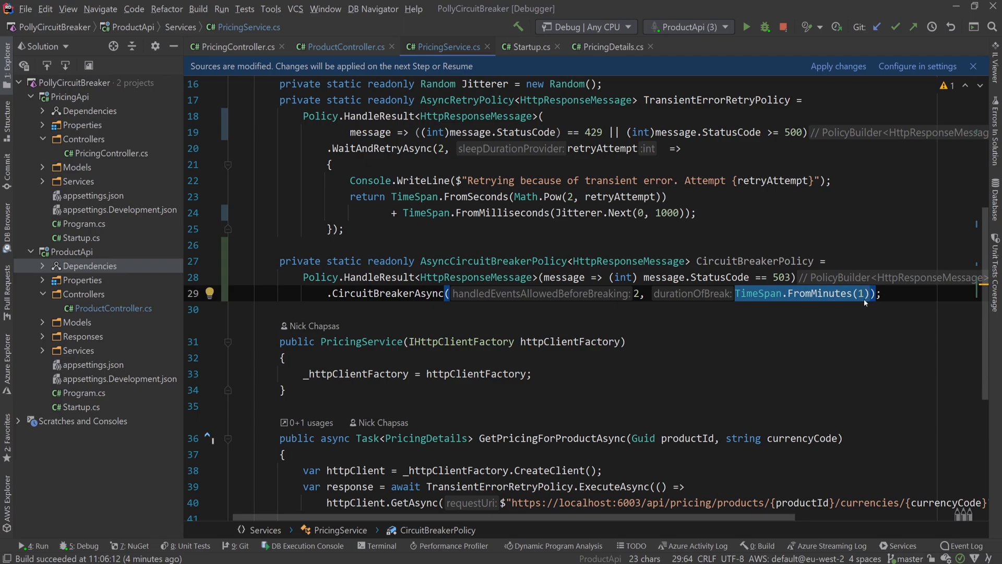
scroll("down", 3)
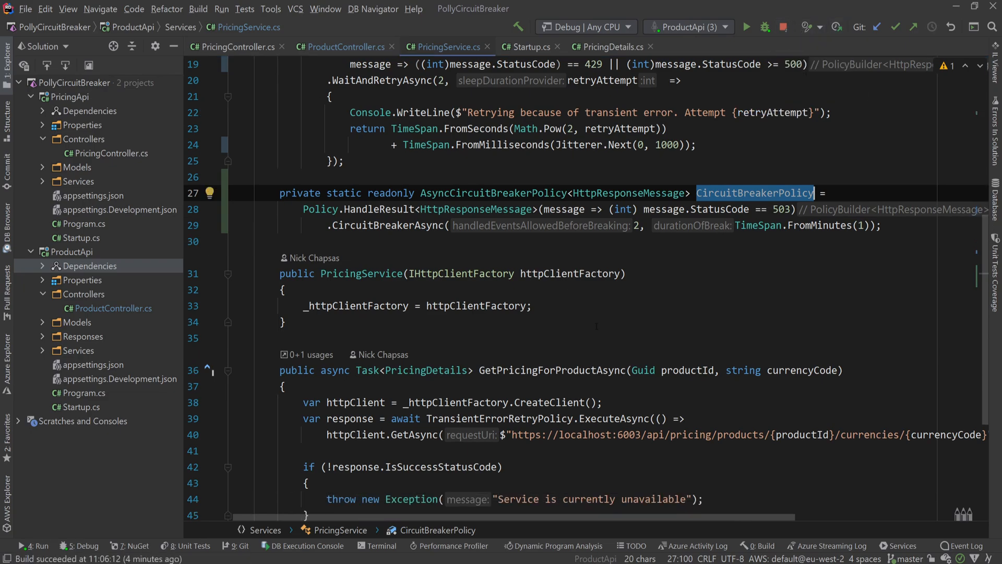
Step: Wrap the TransientErrorRetryPolicy pricing call inside CircuitBreakerPolicy.ExecuteAsync in GetPricingForProductAsync
scroll("down", 3)
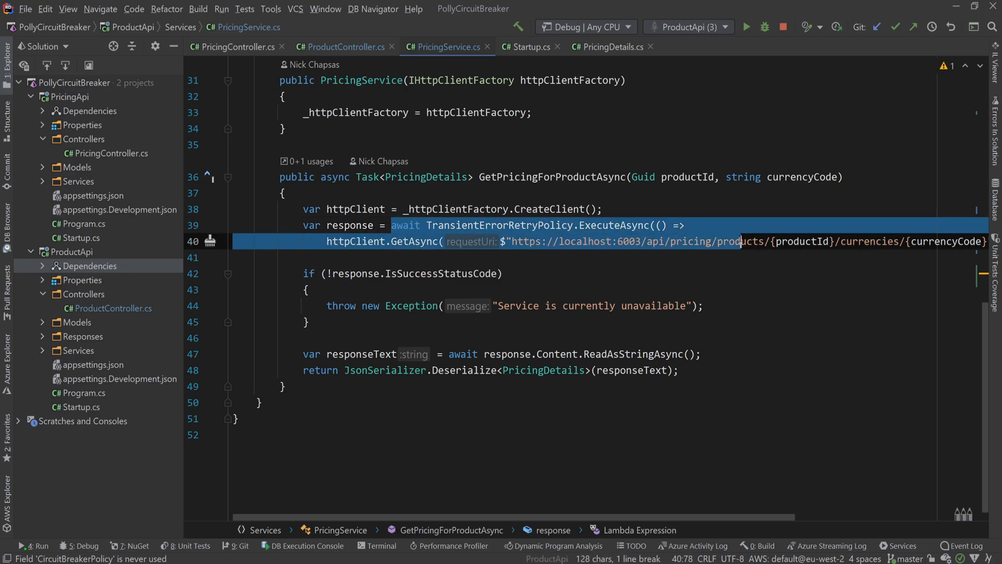
double_click(498, 225)
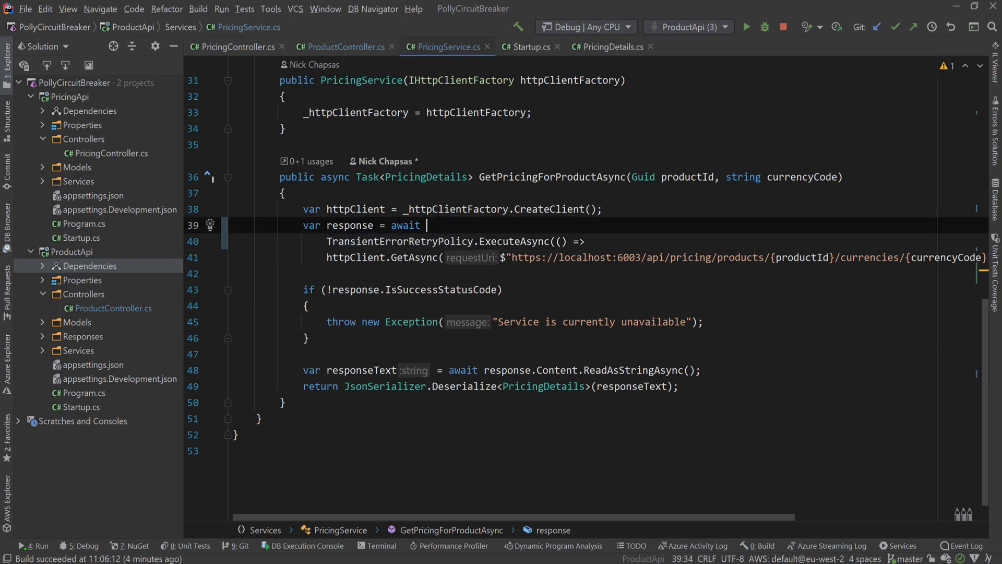
type("CircuitBreakerPolicy.ExecuteAsync(")
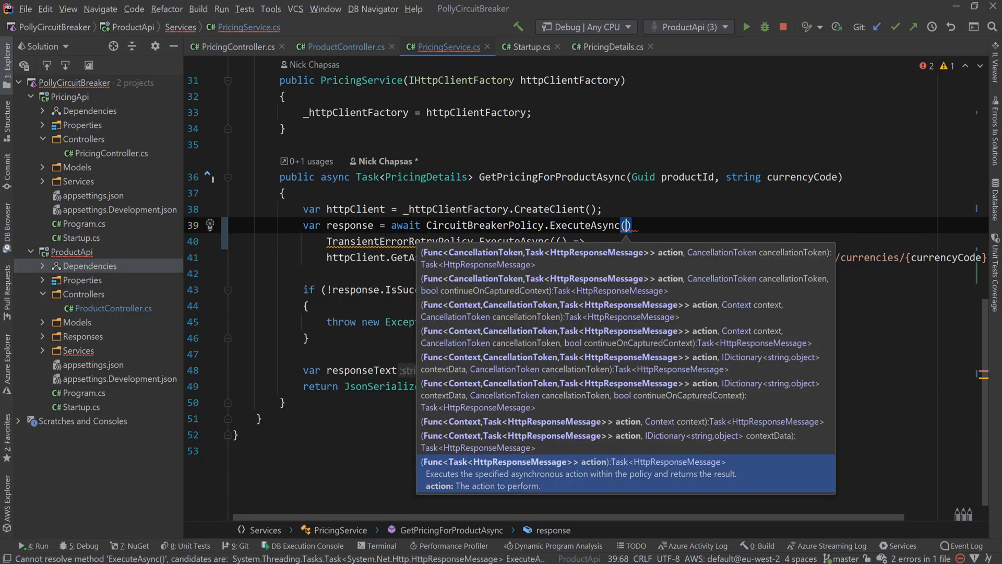
key("Escape")
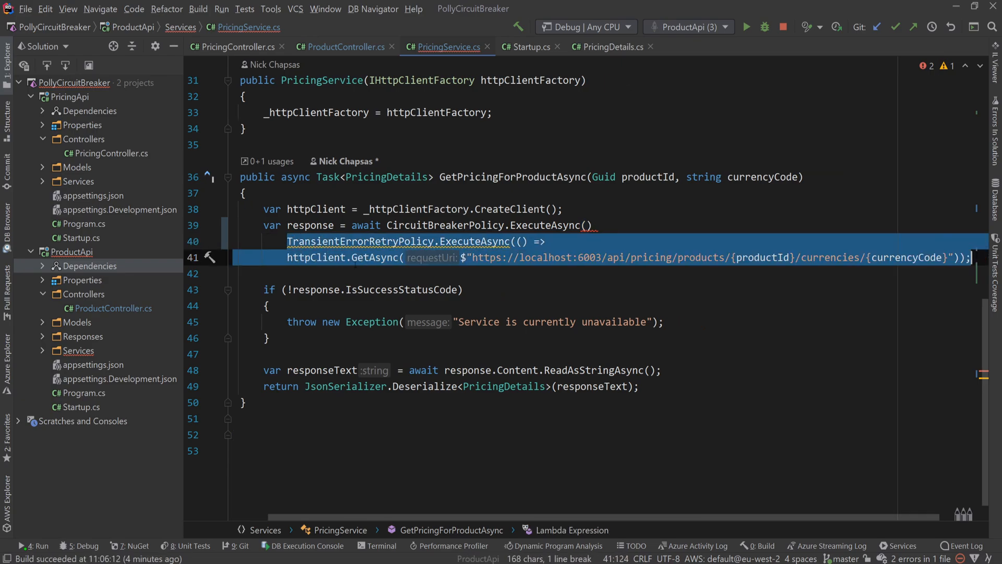
key("Backspace")
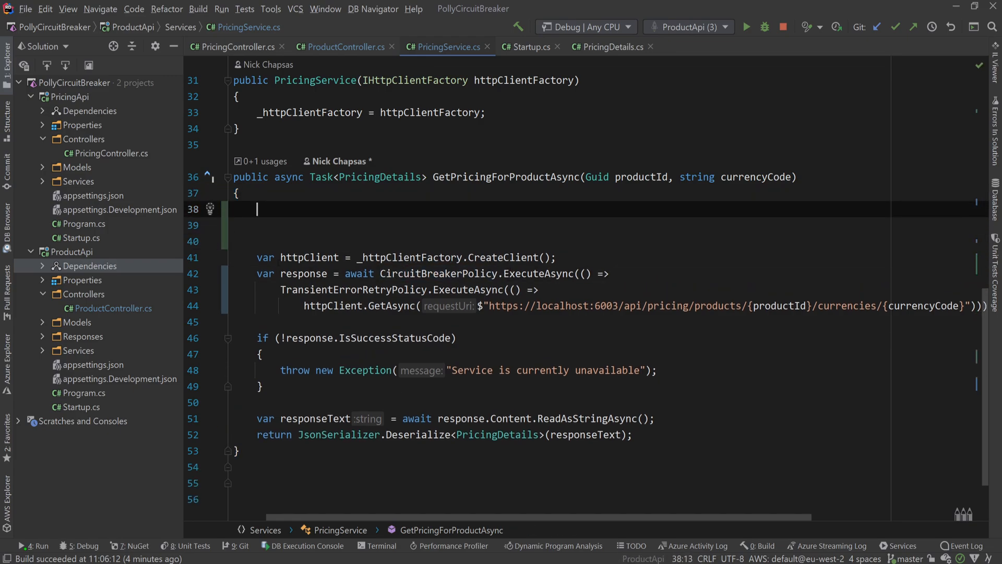
Step: Add an if CircuitState == Open guard throwing 'Service is currently unavailable' at the method top
type("if")
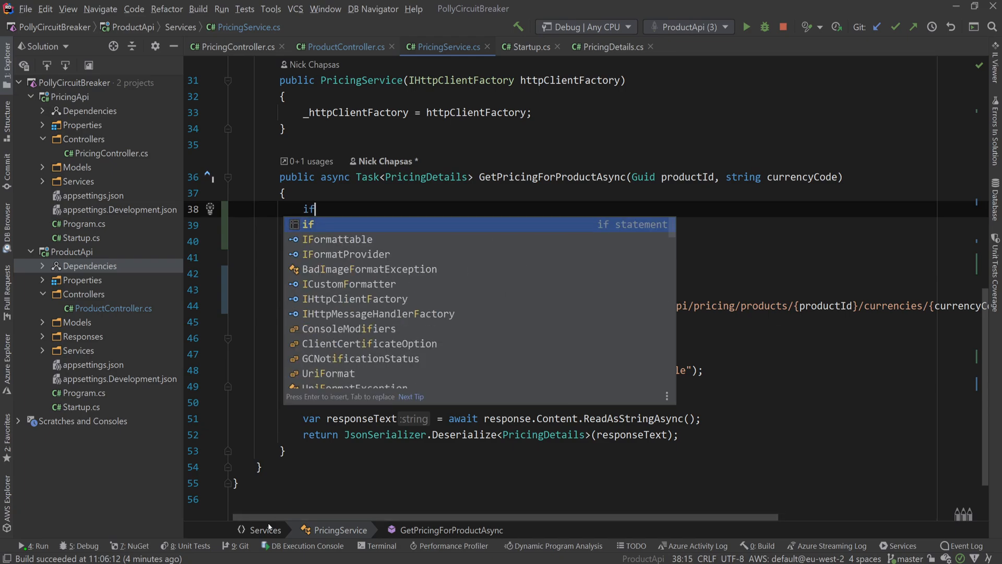
type("(c")
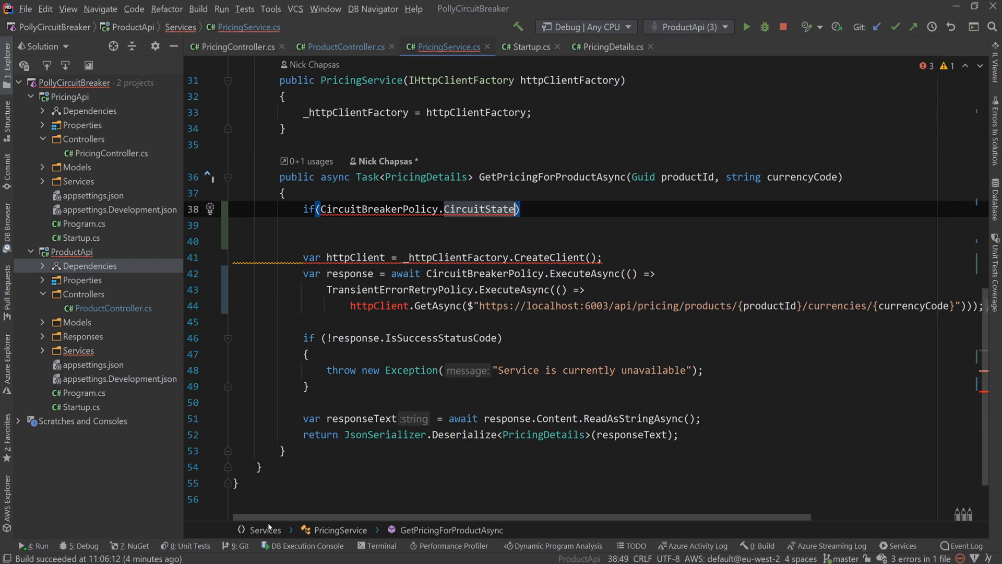
type("== CircuitState.Open")
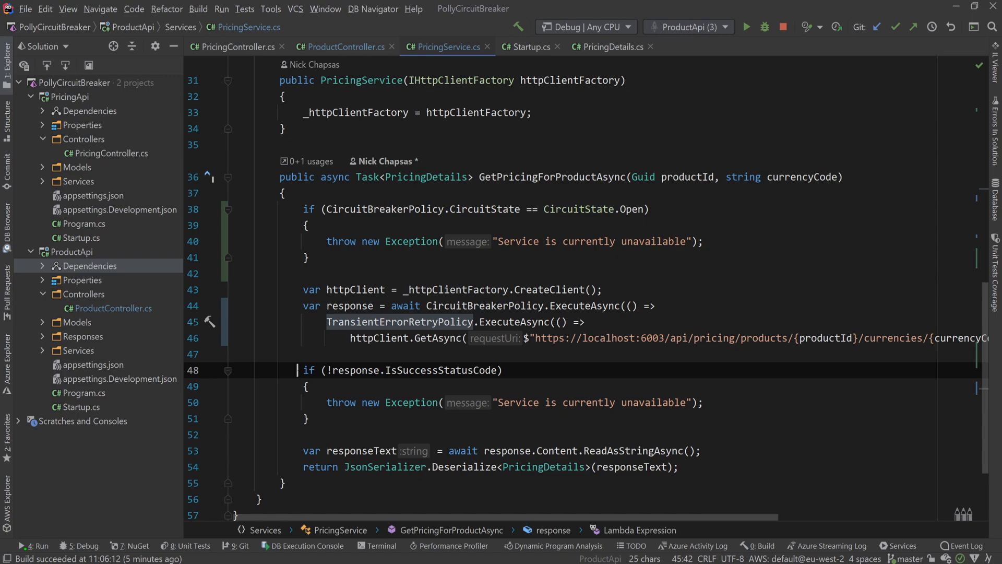
left_click_drag(308, 370, 677, 467)
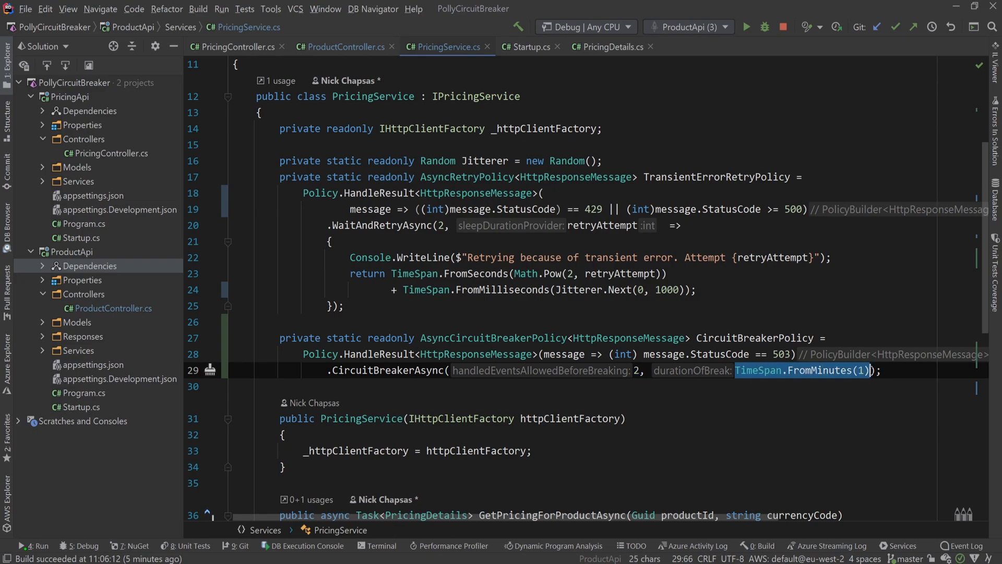
Step: Send the products request four times in Postman, getting 200 OK then 503, and return to Rider
scroll("down", 3)
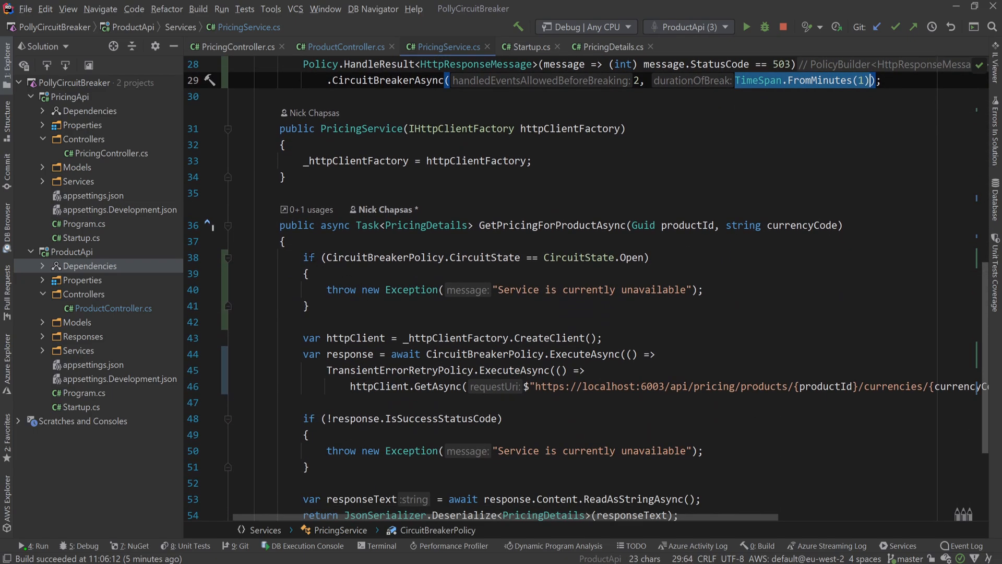
left_click_drag(310, 256, 310, 305)
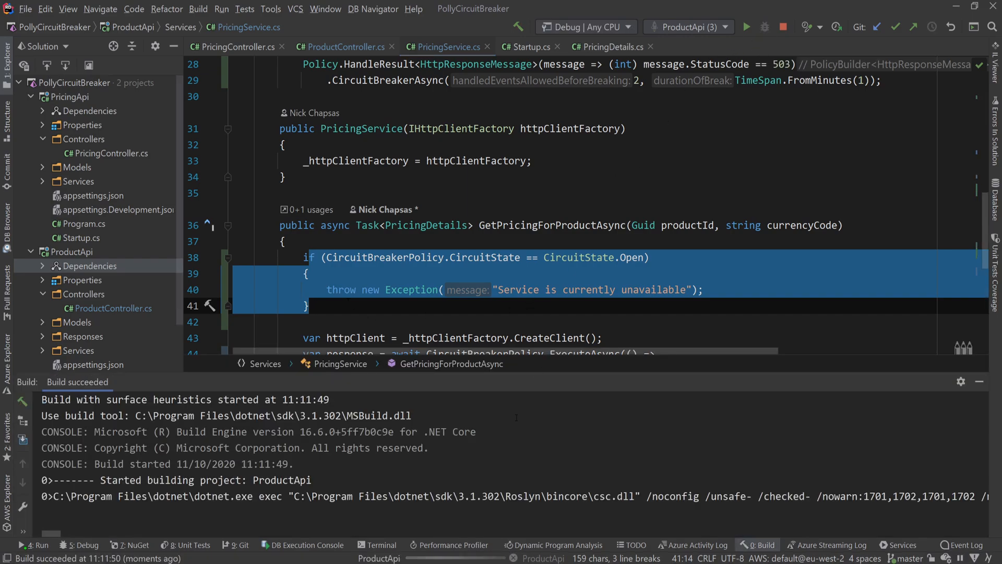
left_click(746, 26)
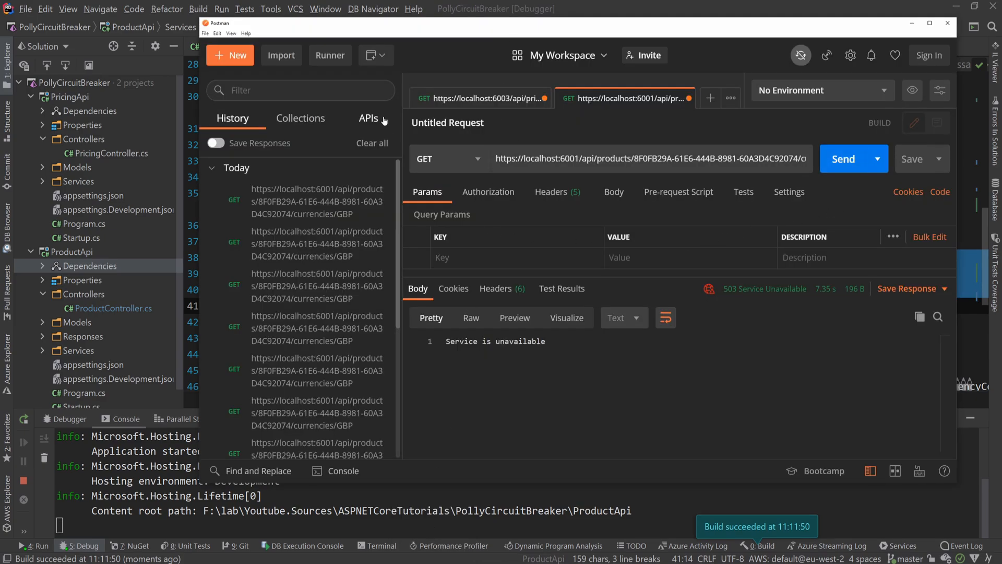
left_click(843, 159)
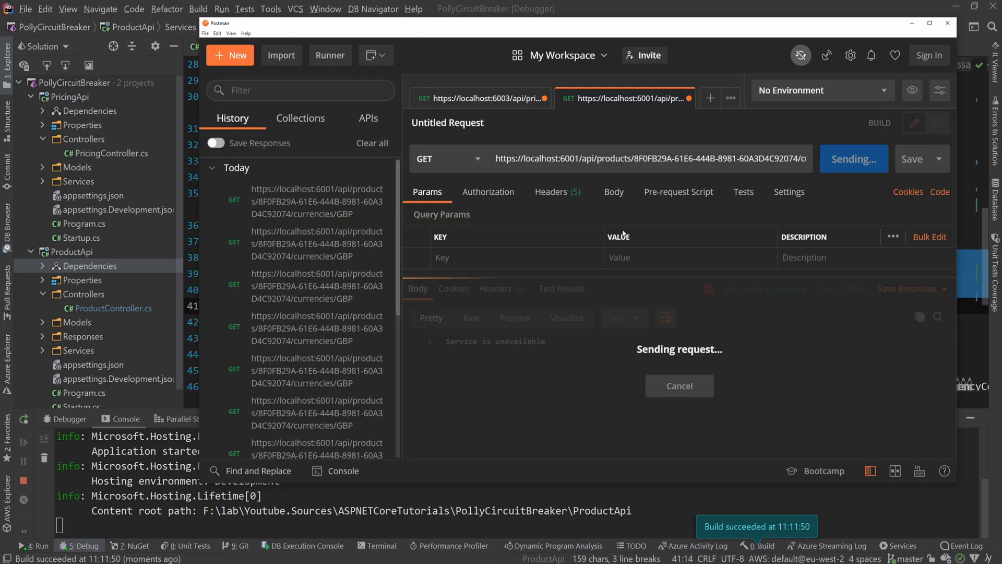
left_click(843, 159)
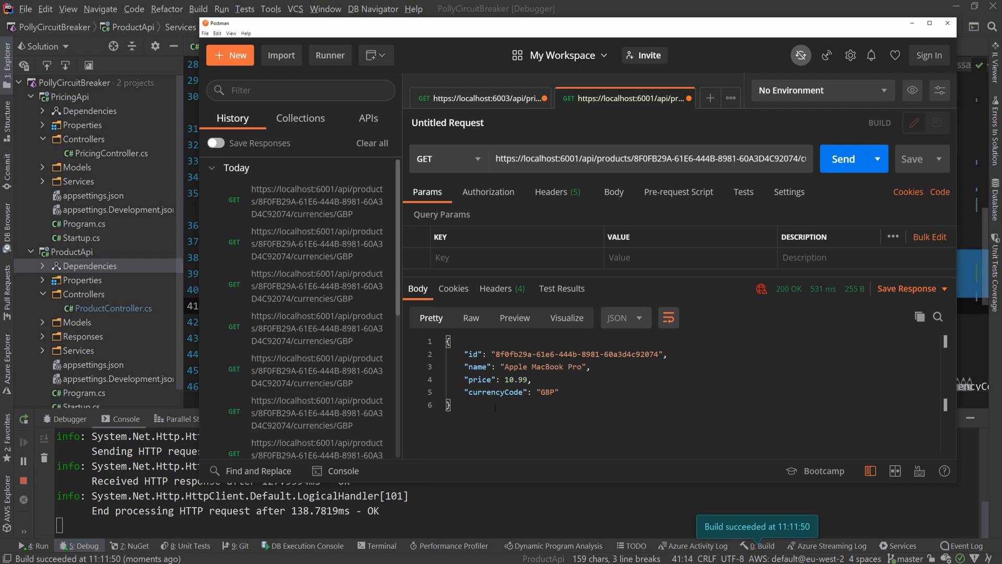
left_click(843, 159)
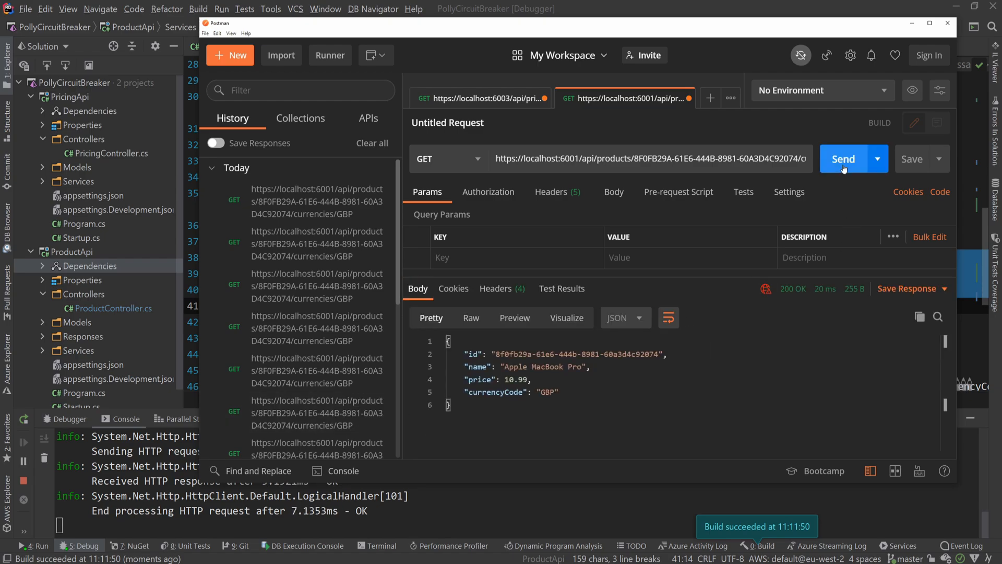
left_click(844, 159)
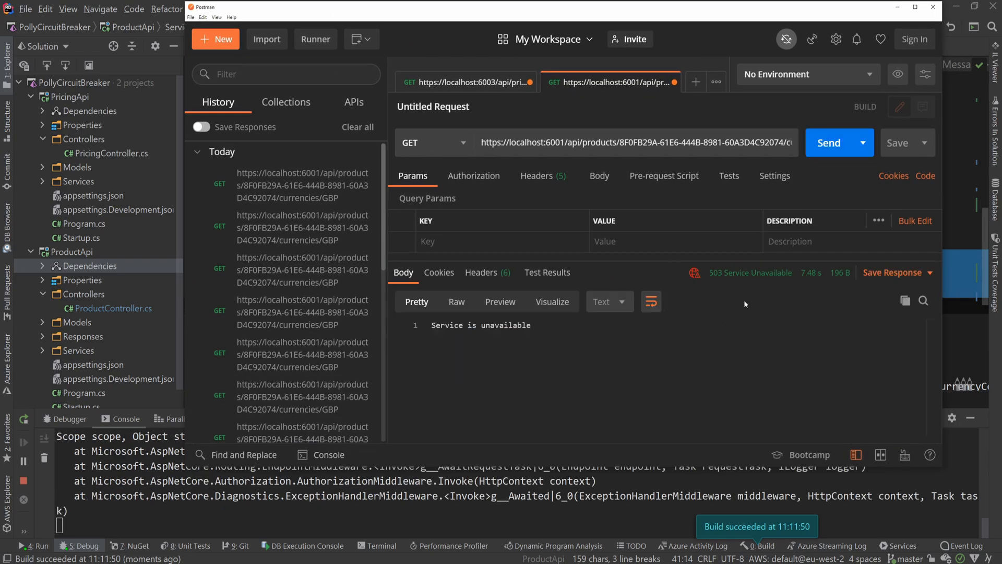
left_click(828, 143)
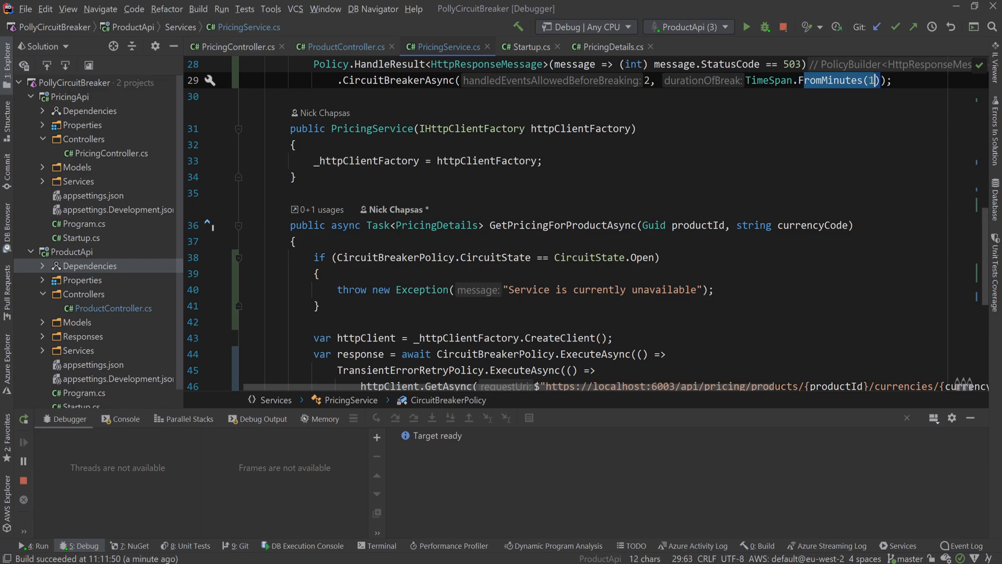
Step: Resend the products request in Postman until 200 OK with MacBook pricing returns
left_click(223, 256)
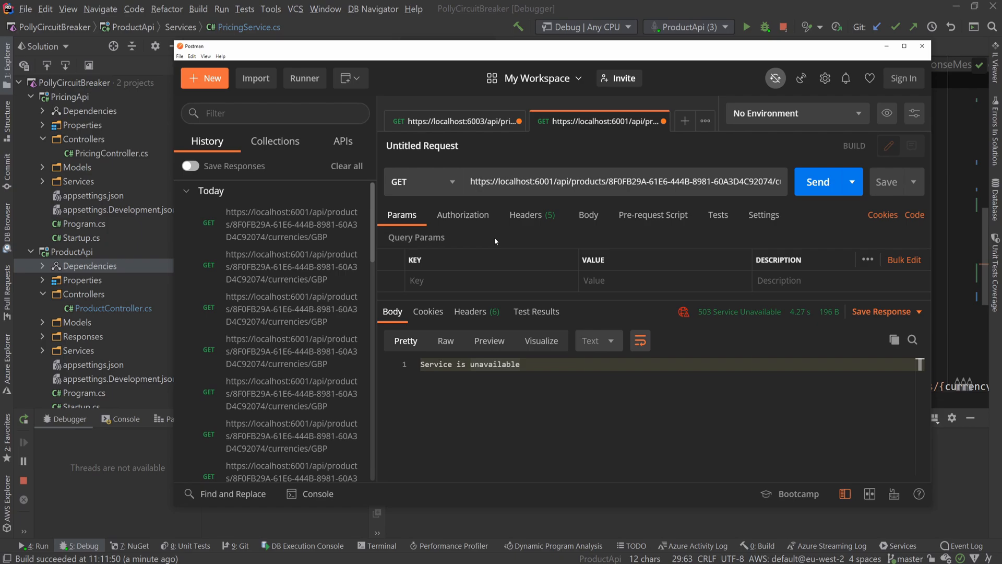
left_click(818, 181)
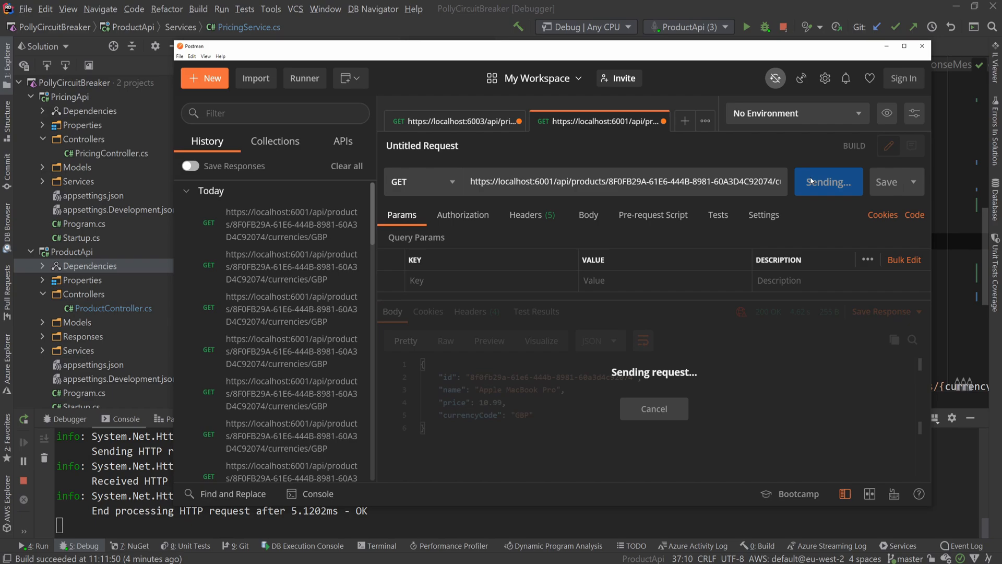
left_click(825, 182)
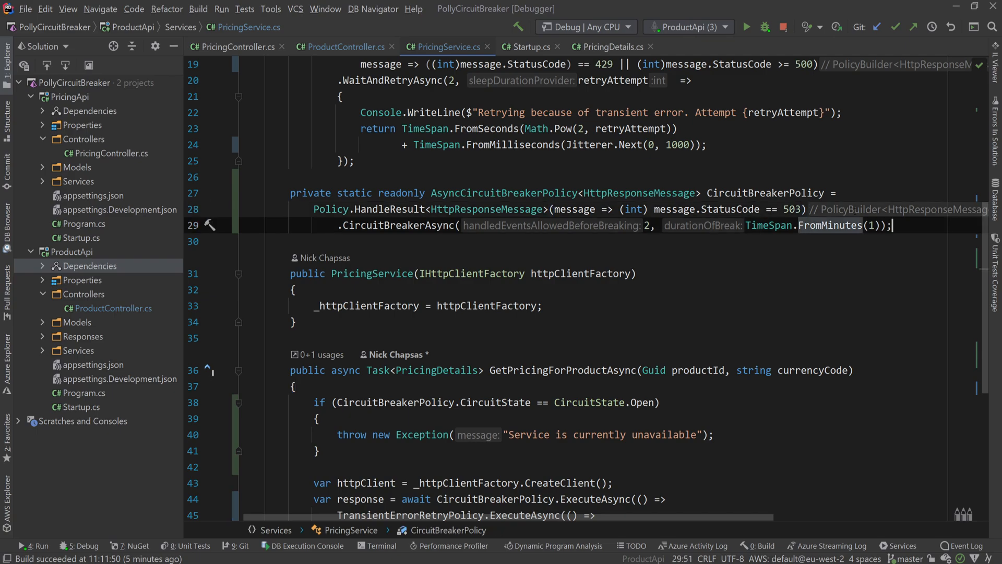
Step: Switch to AdvancedCircuitBreakerAsync with 0.5 threshold, one-minute sampling, throughput 100, one-minute break
type(".C")
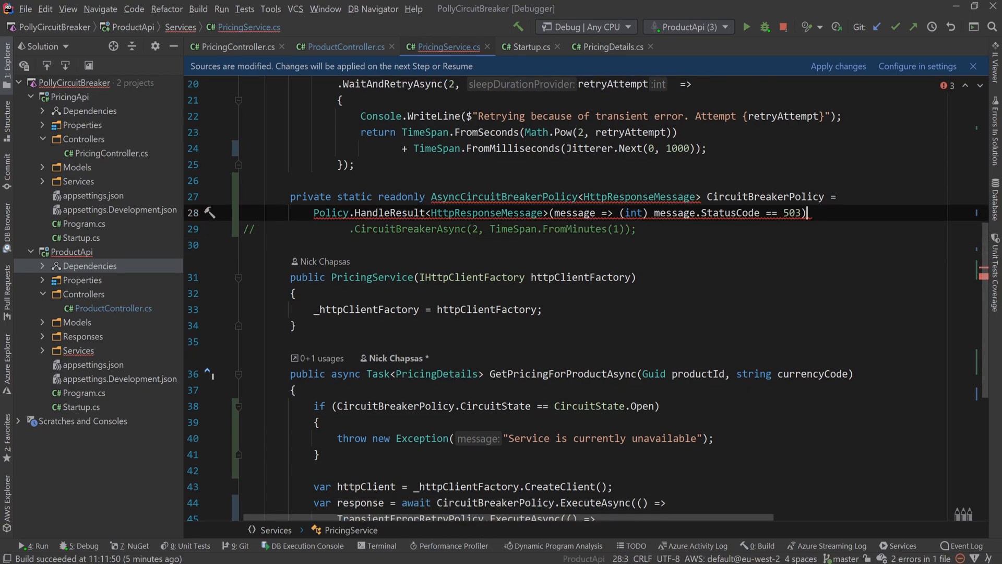
type(".A")
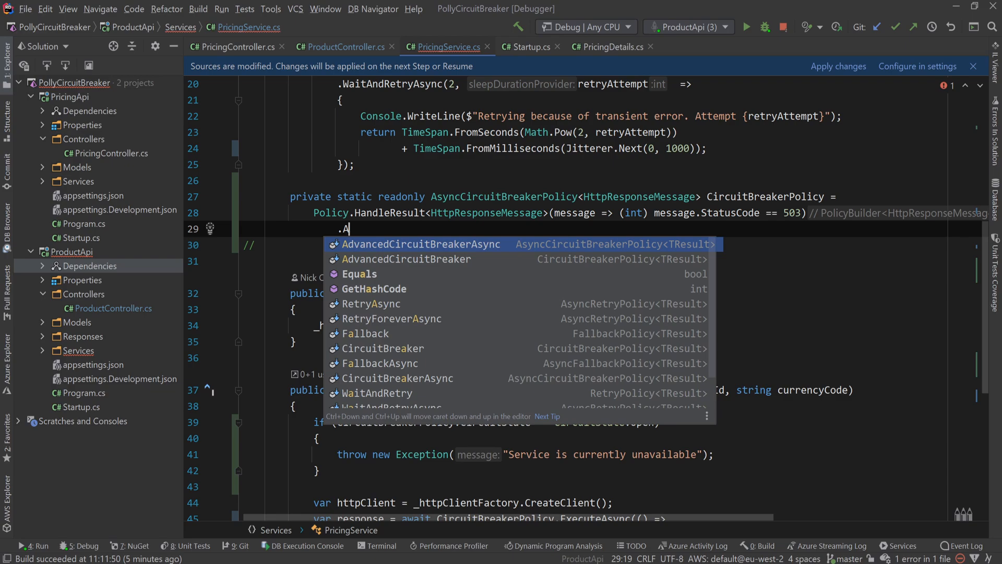
left_click(420, 243)
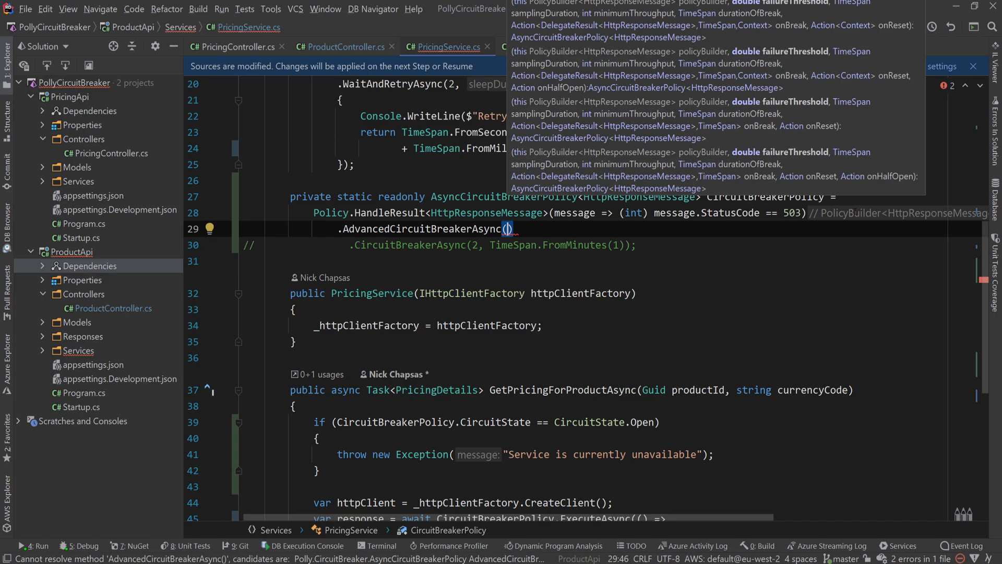
type("0.5")
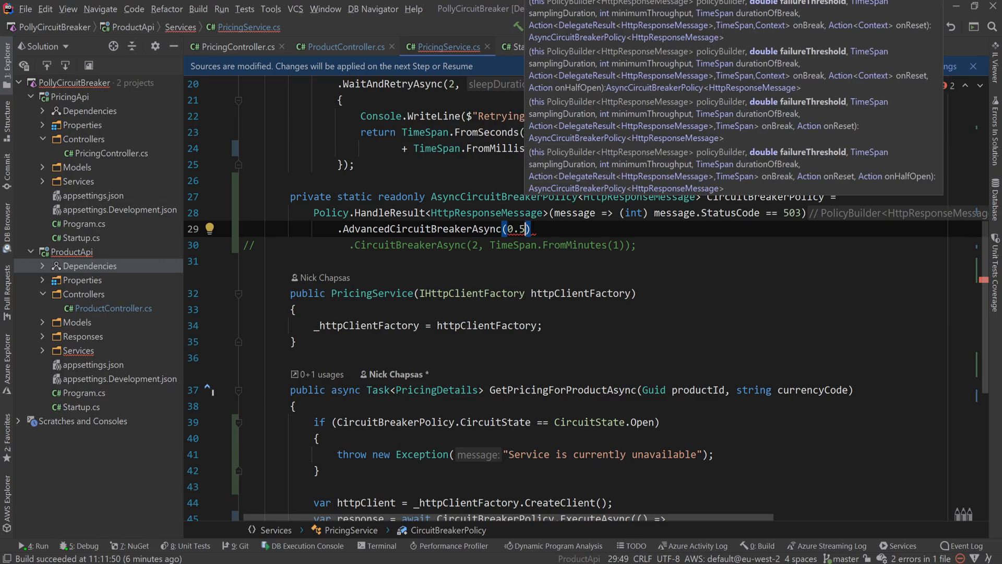
type(",")
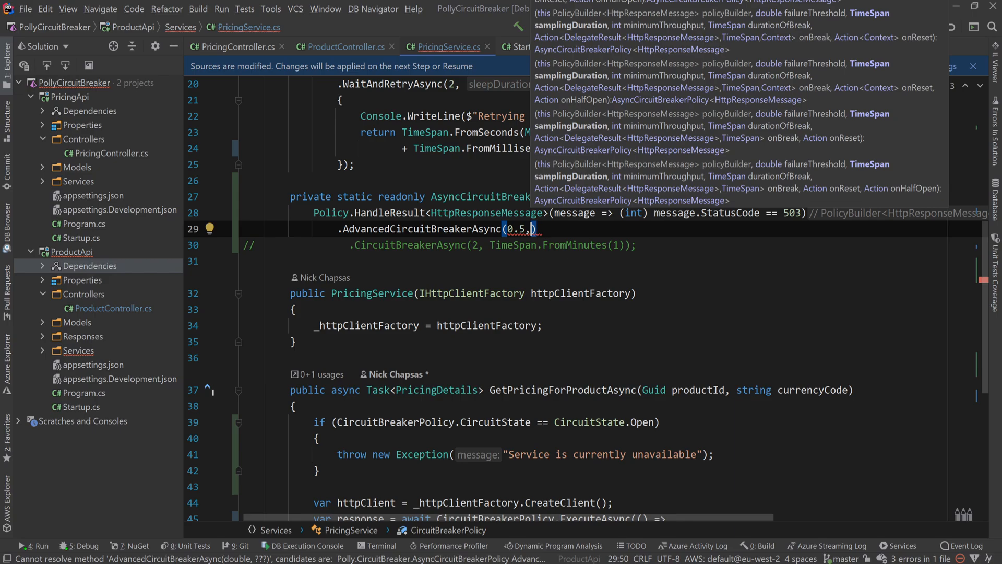
type("TimeSpan.FromMinutes(")
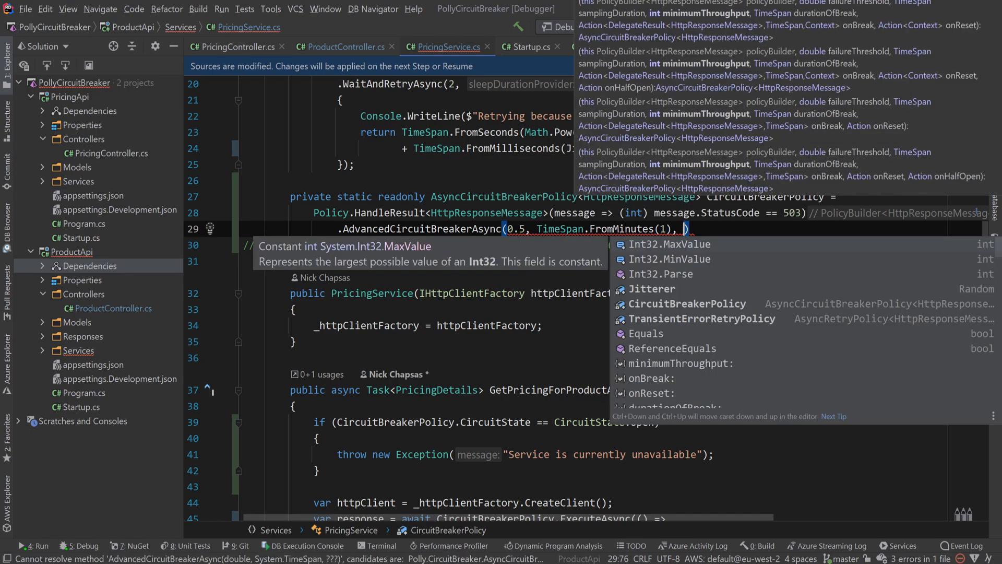
type("100,")
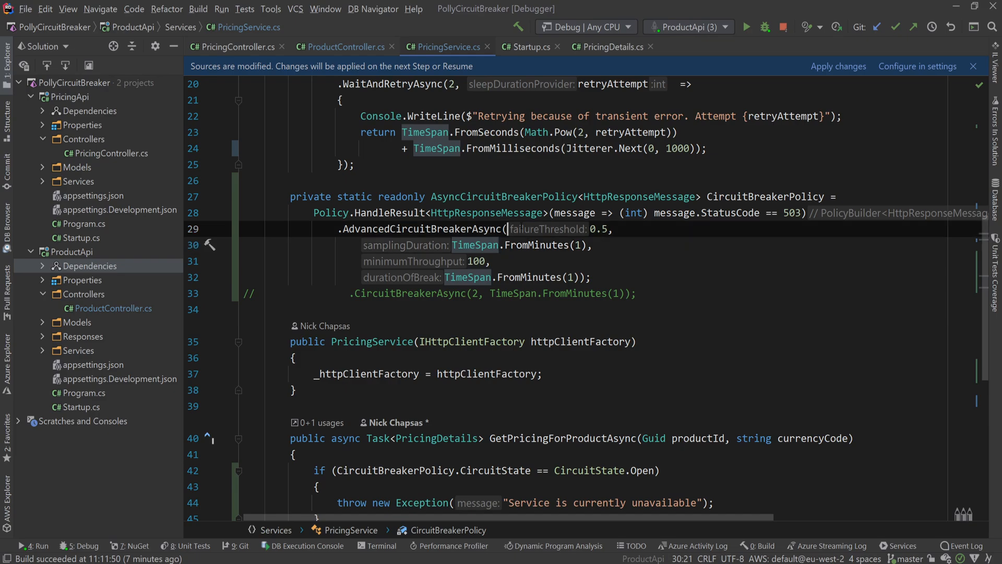
Step: Select a word in the AdvancedCircuitBreakerAsync policy declaration
double_click(598, 228)
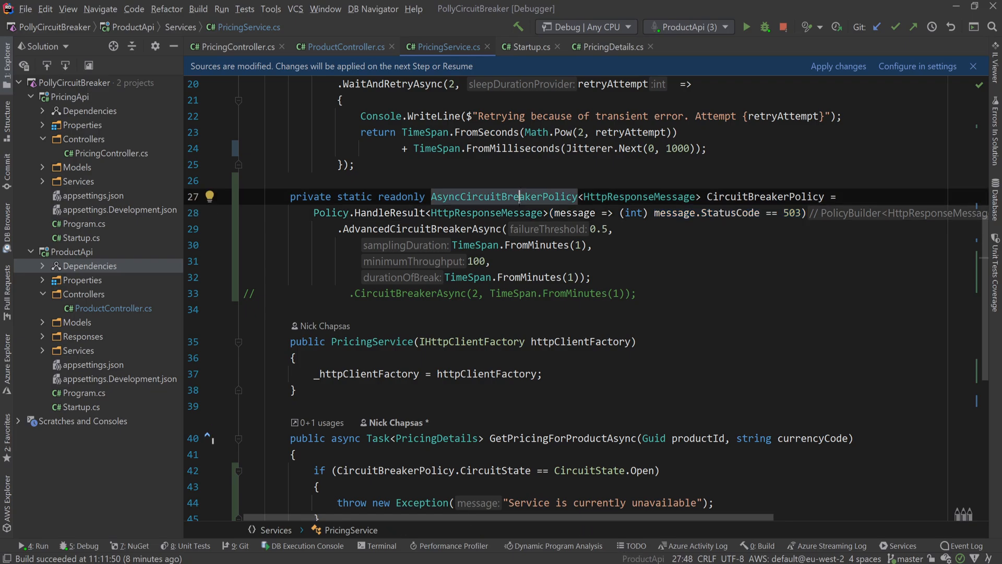
mouse_move(503, 196)
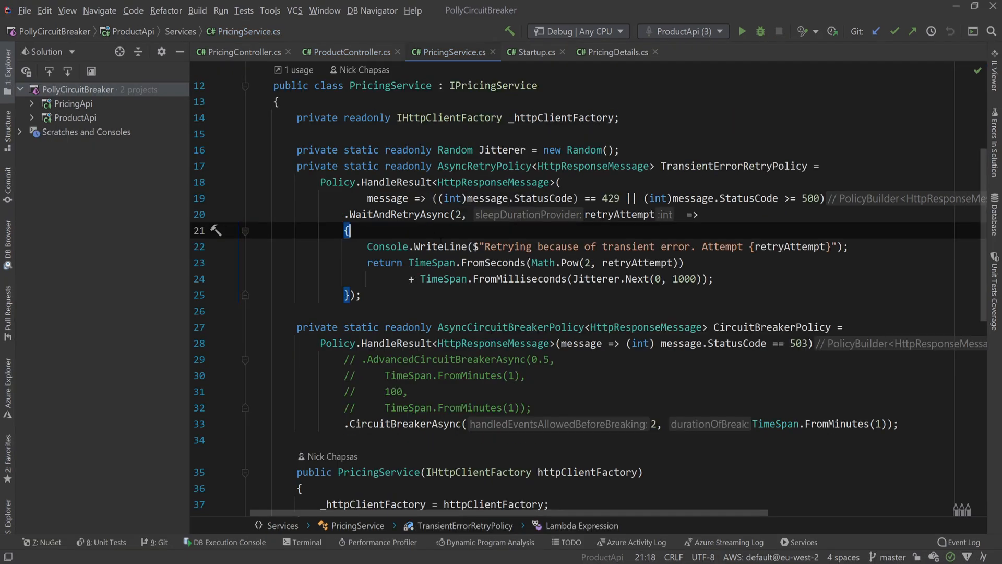
Step: Place the cursor after the CircuitBreakerPolicy declaration, ready to add a new field
double_click(484, 166)
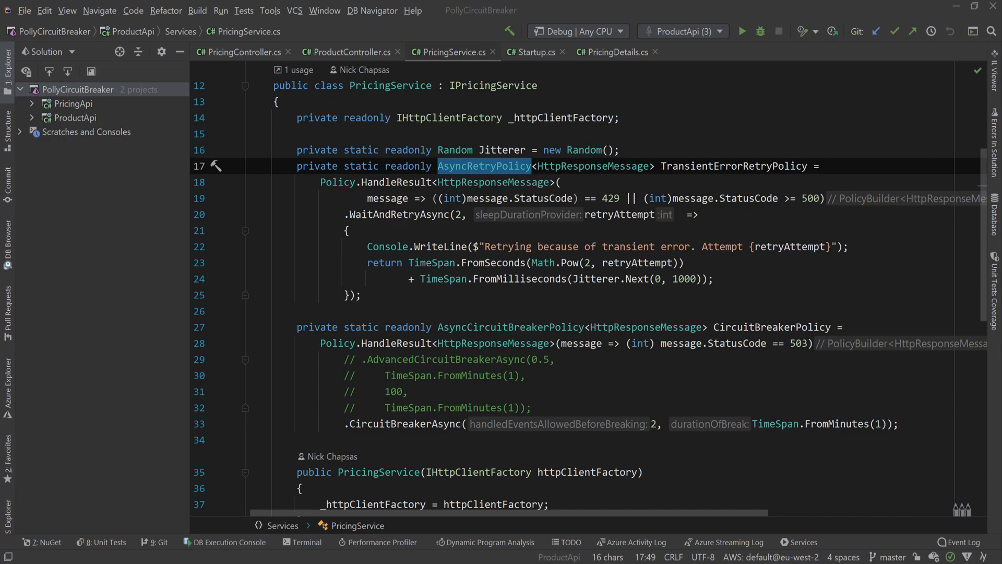
scroll("down", 3)
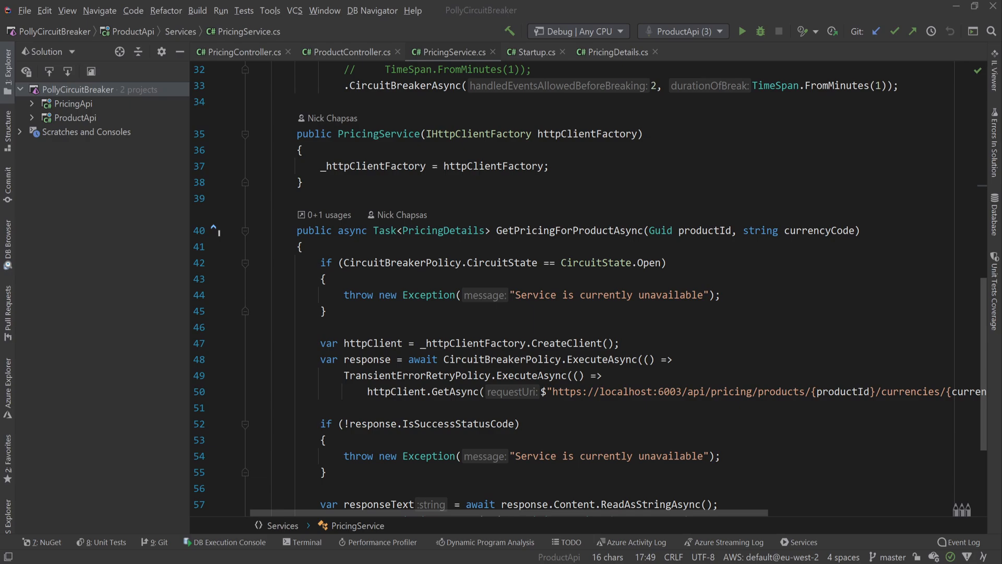
left_click(451, 343)
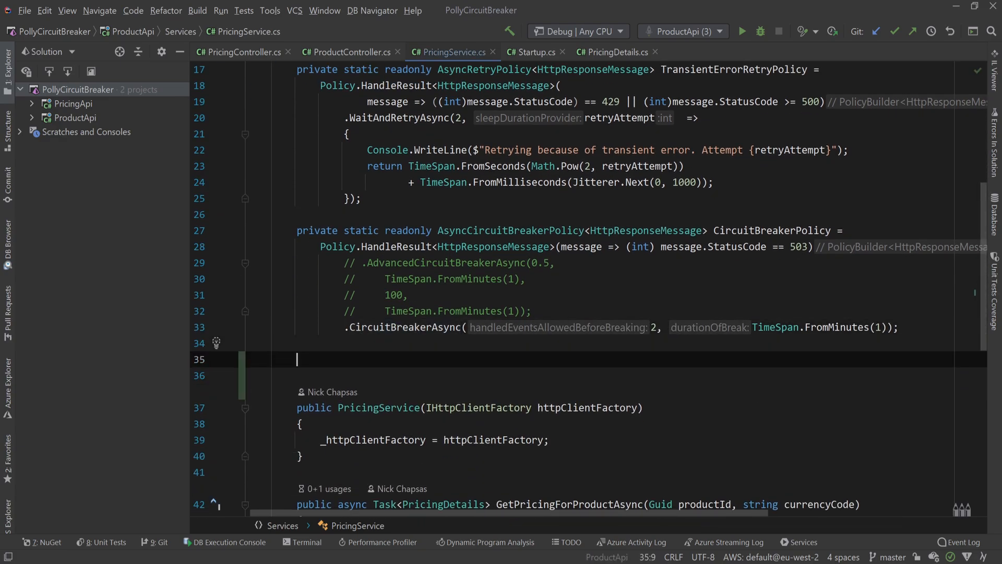
Step: Declare private readonly AsyncPolicyWrap<HttpResponseMessage> _resilientPolicy = CircuitBreakerPolicy.WrapAsync(TransientErrorRetryPolicy)
type("private readonly")
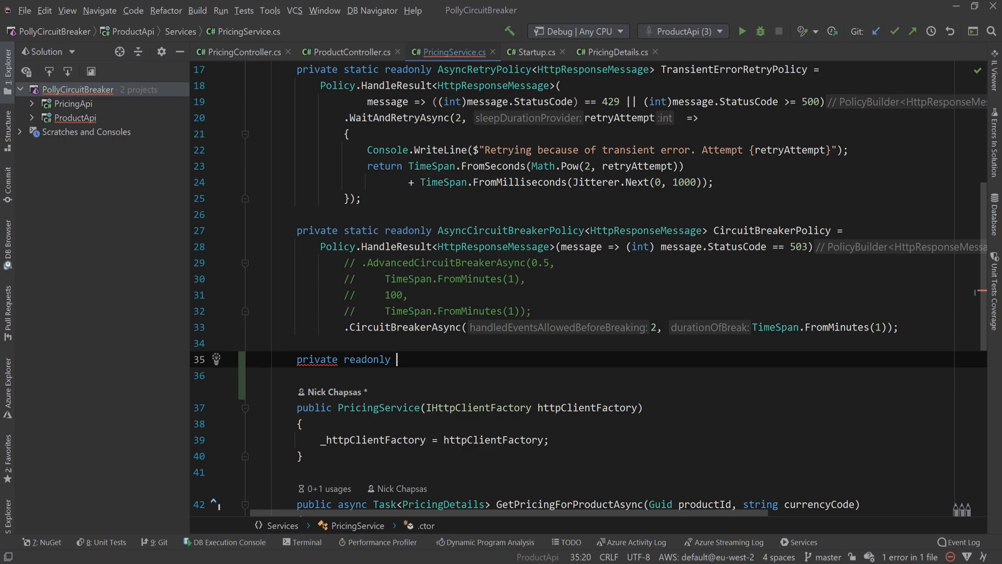
type("AsyncPolicyWrap")
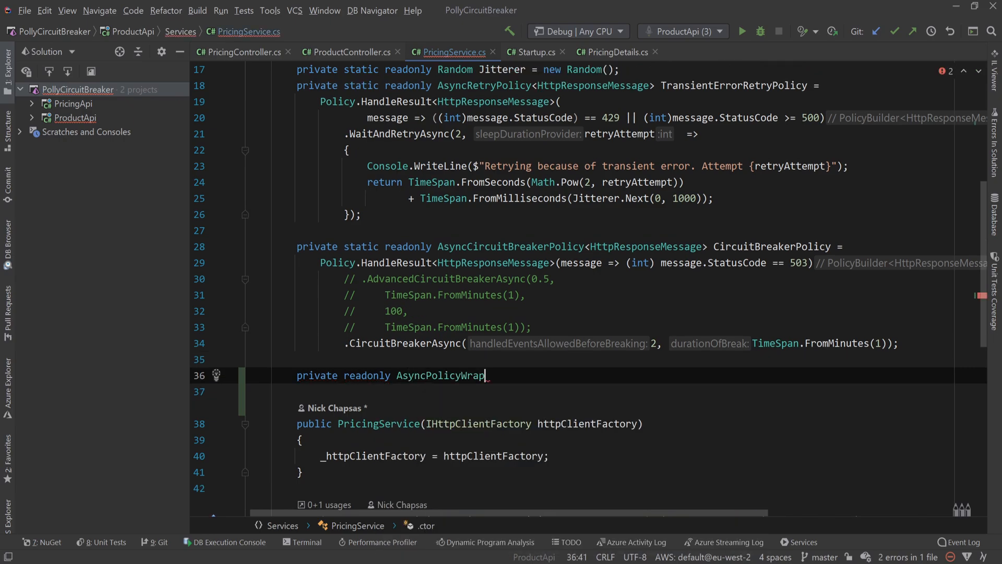
type("<>")
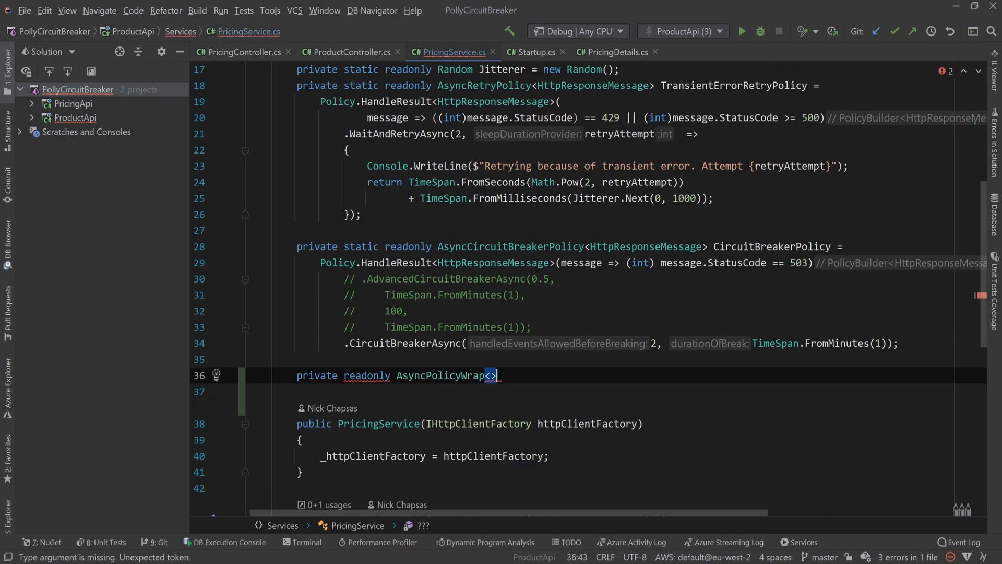
type("HttpResponseMessage")
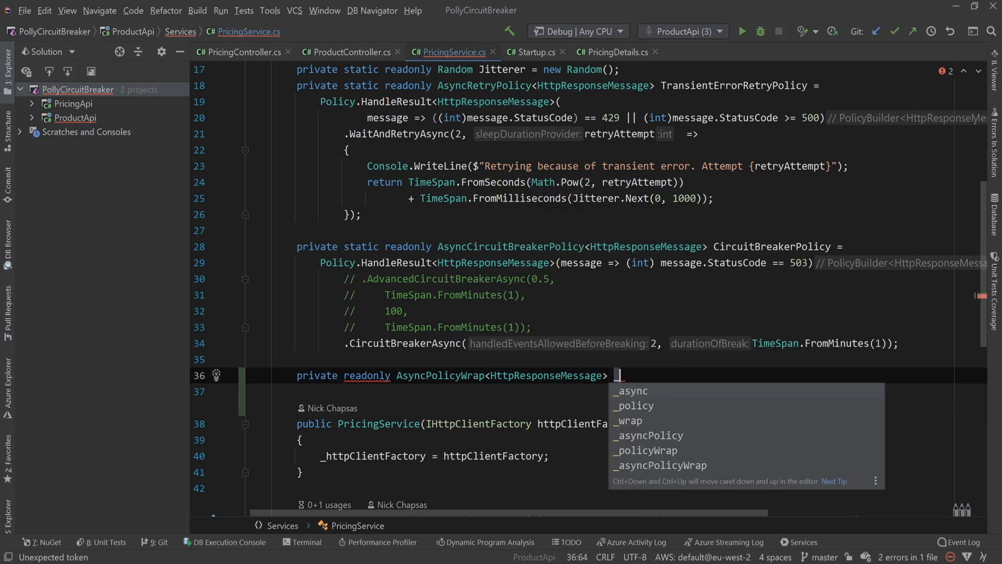
type("_resili")
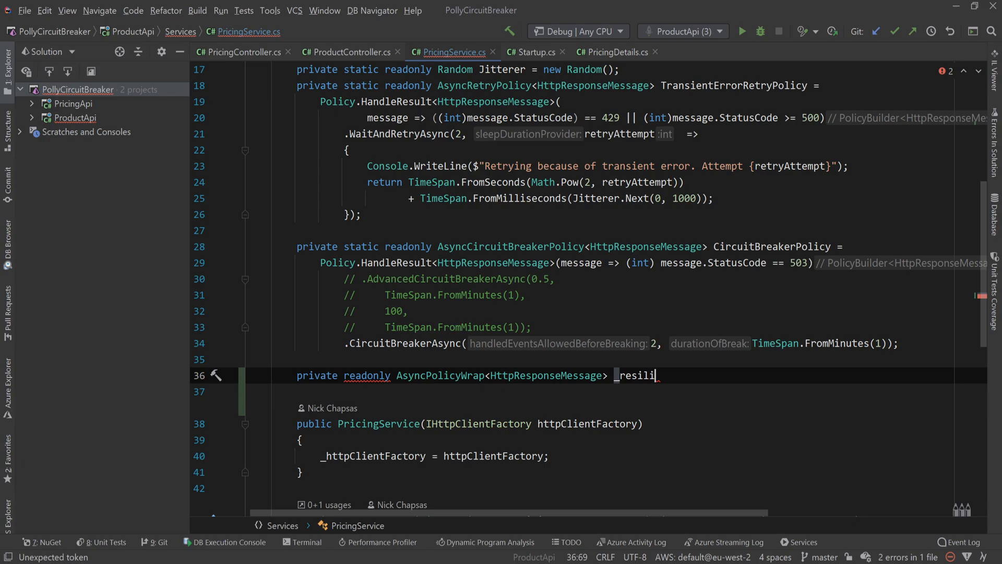
type("entPolicy =")
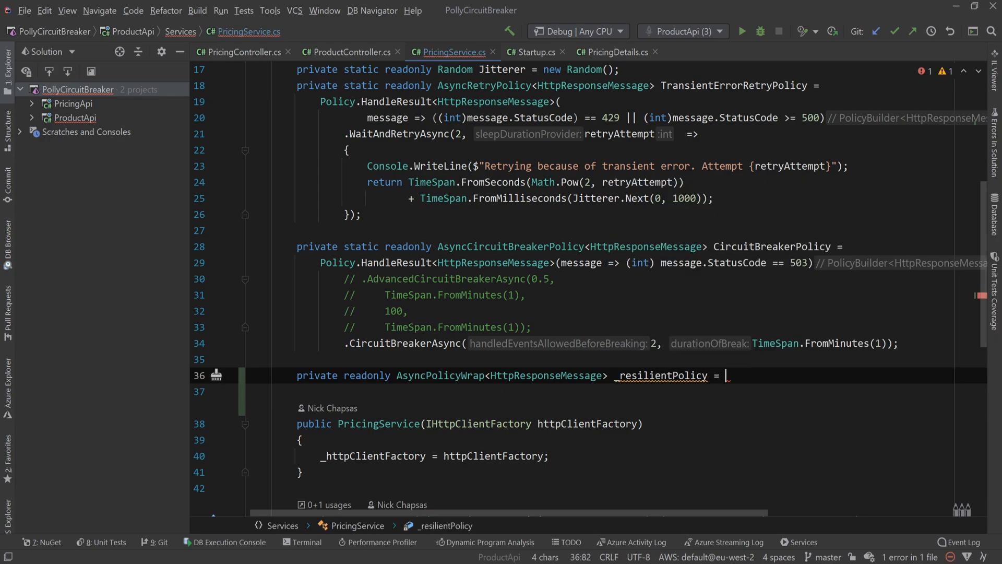
type("cuitBreakerPolicy")
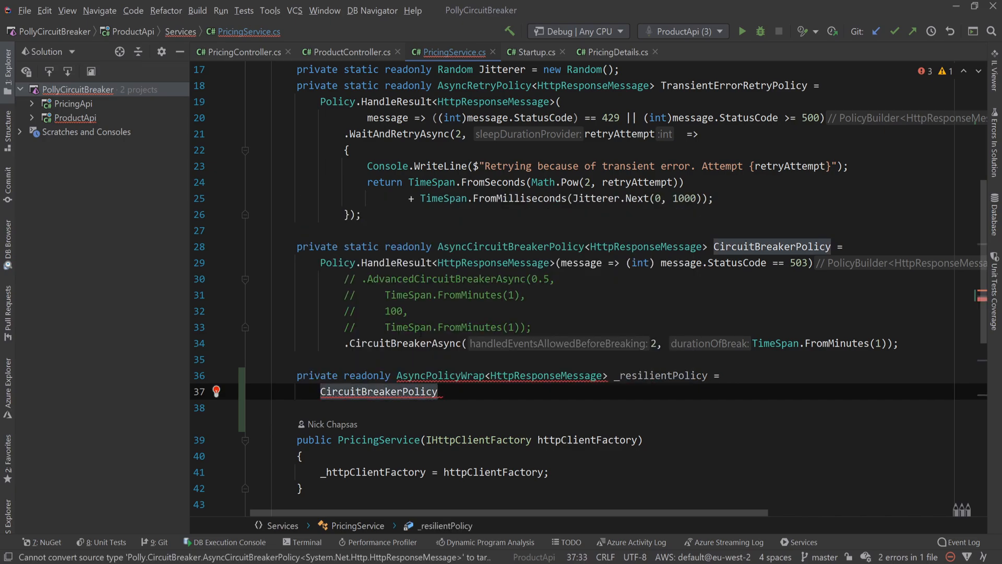
type(".WrapAsync(")
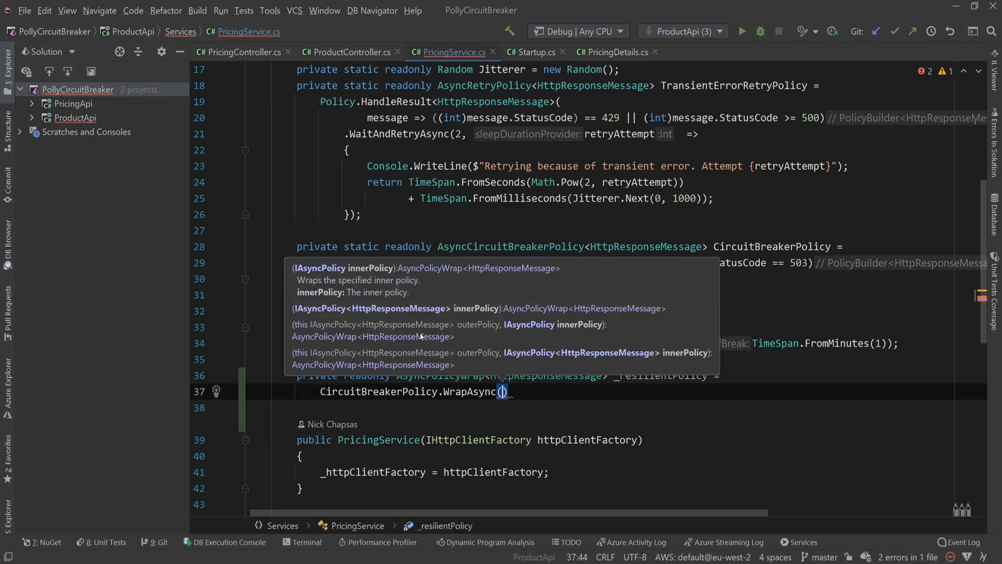
type("TransientErrorRetryPolicy")
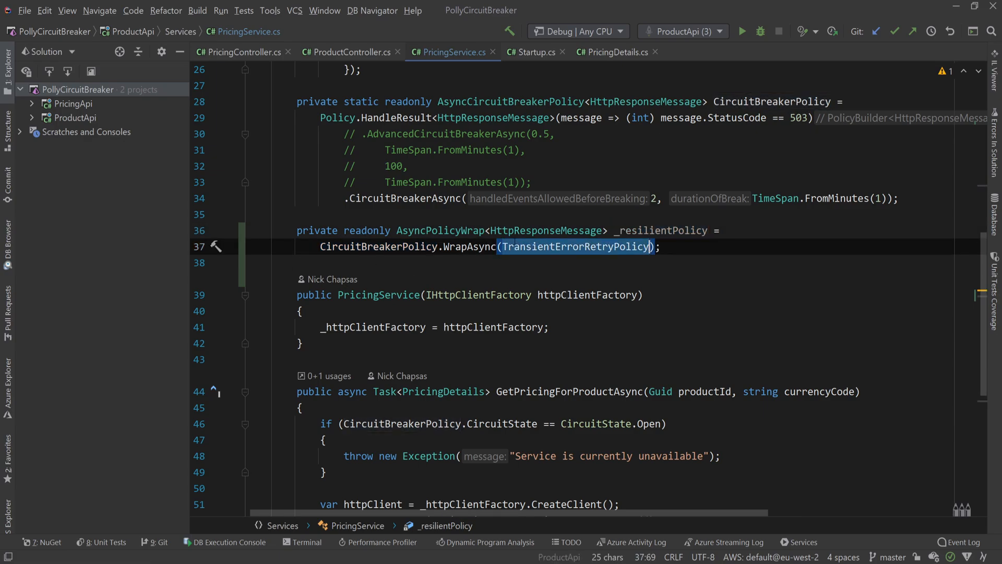
Step: Replace CircuitBreakerPolicy with _resilientPolicy in the pricing request call
scroll("down", 3)
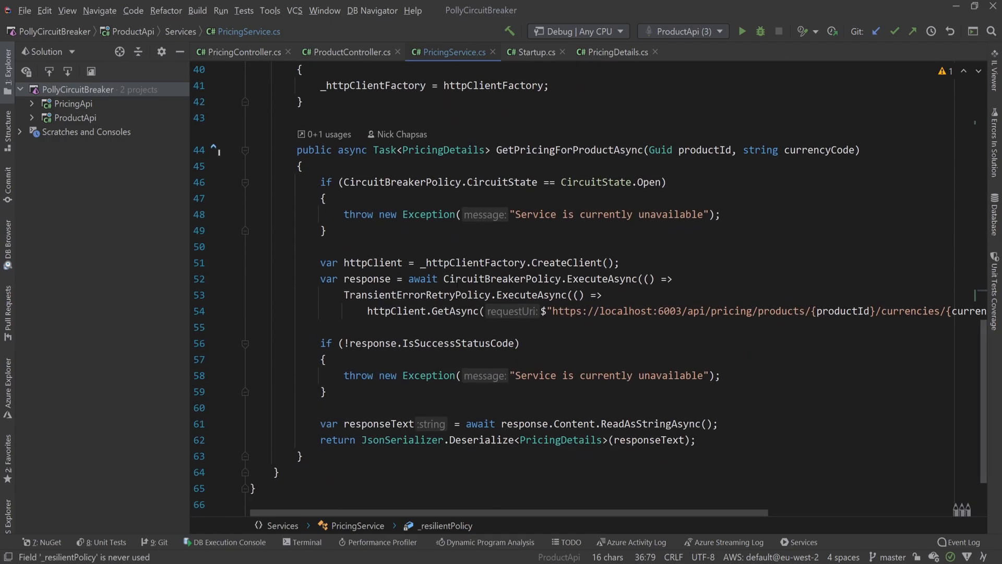
double_click(416, 294)
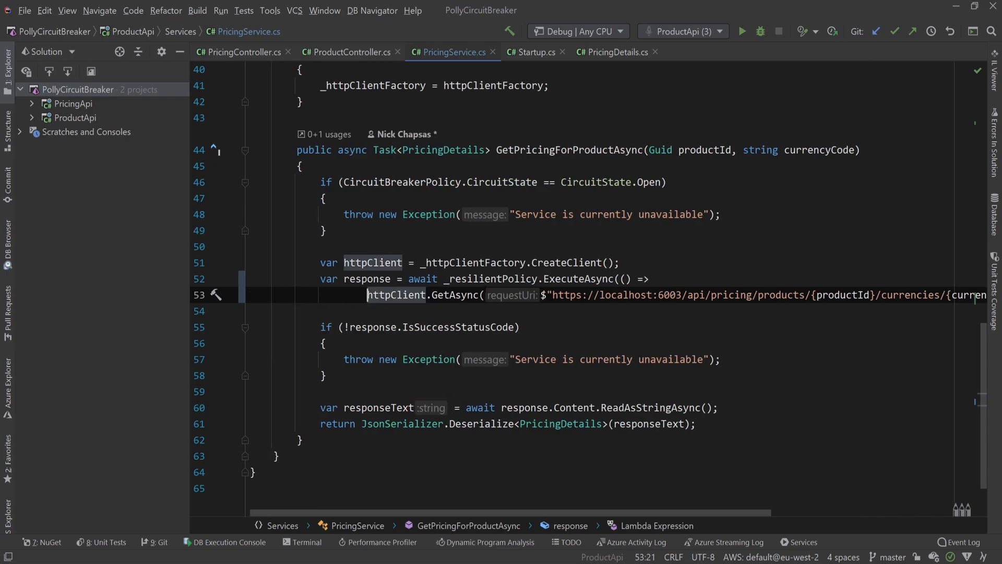
double_click(491, 279)
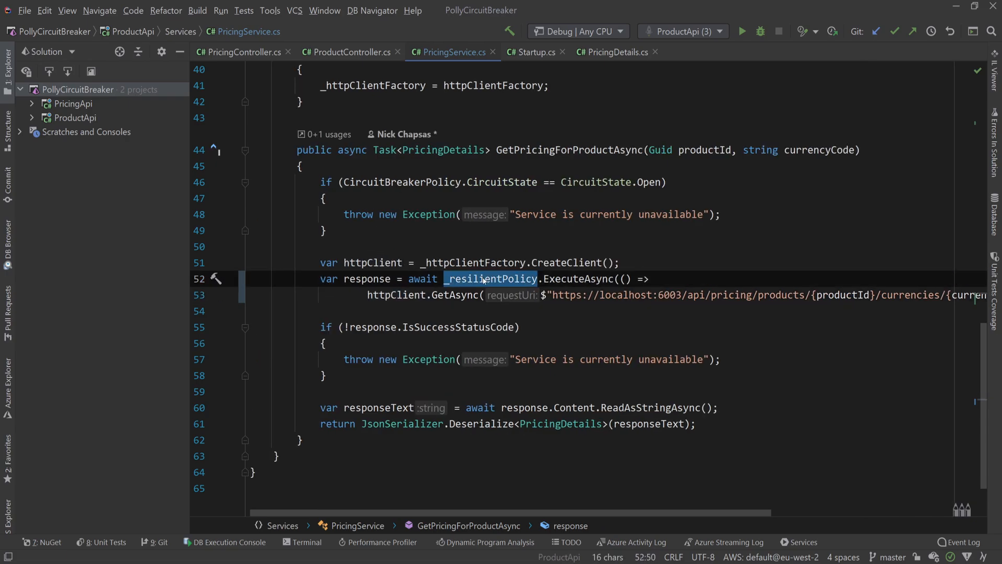